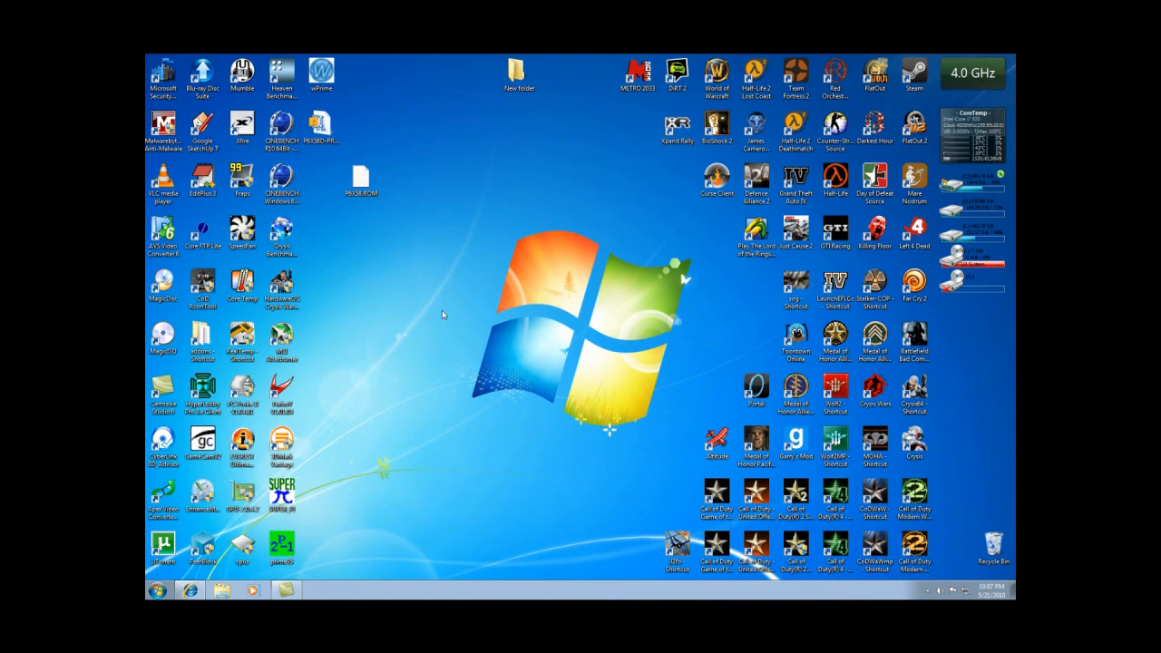
pyautogui.moveTo(361, 281)
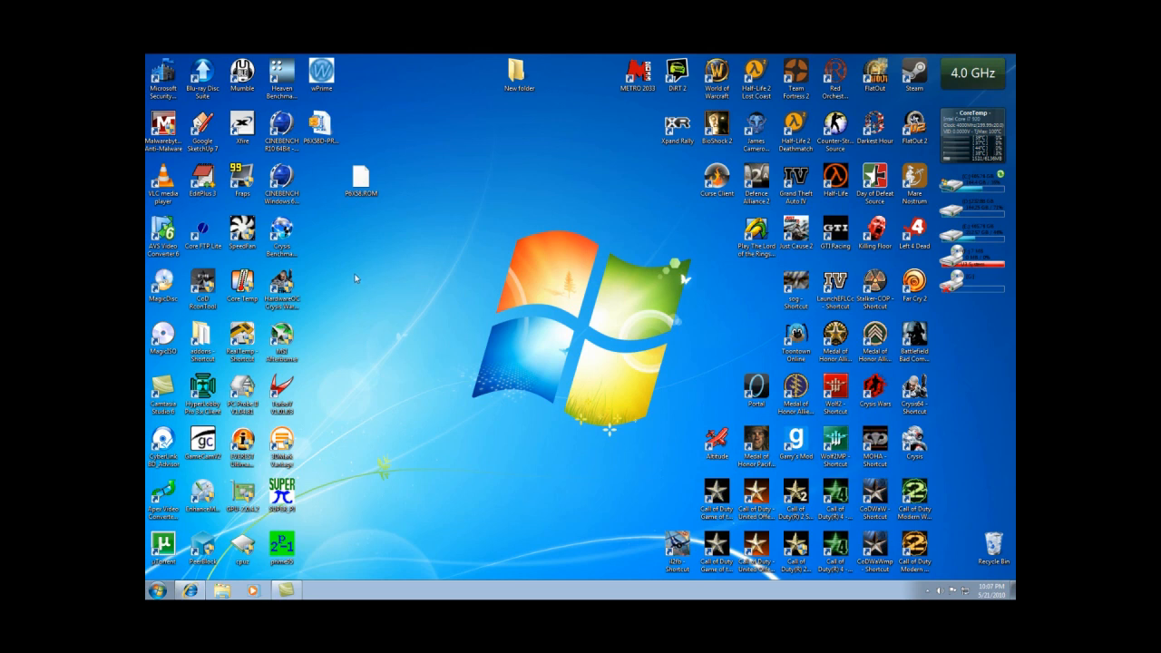
pyautogui.moveTo(344, 243)
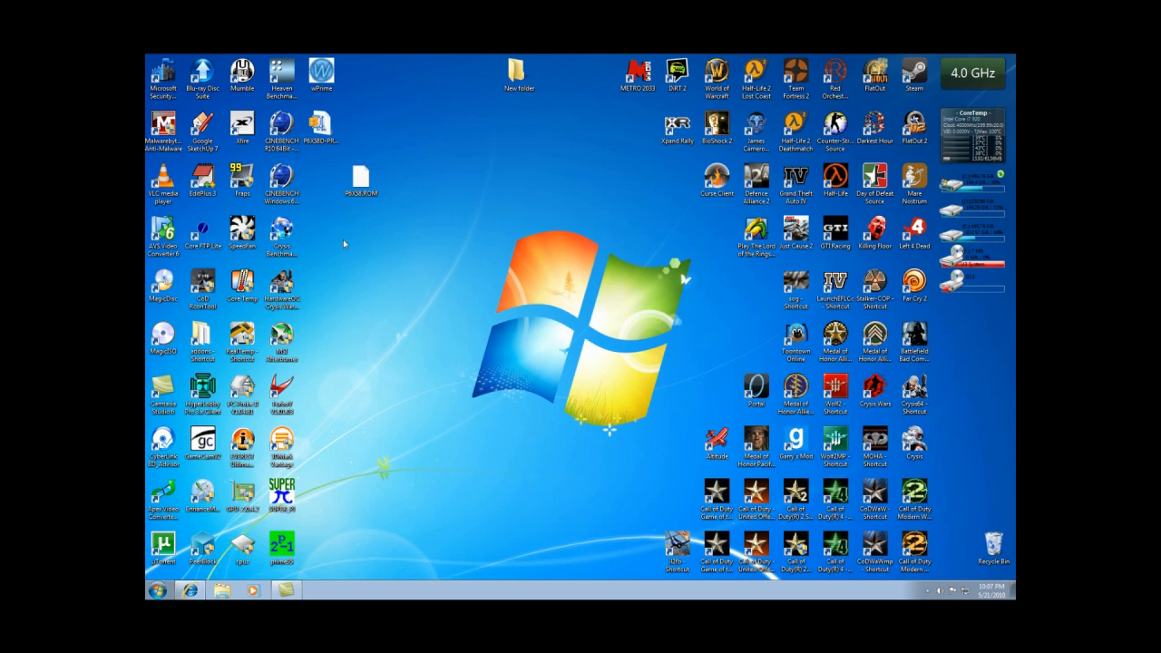
pyautogui.moveTo(312, 216)
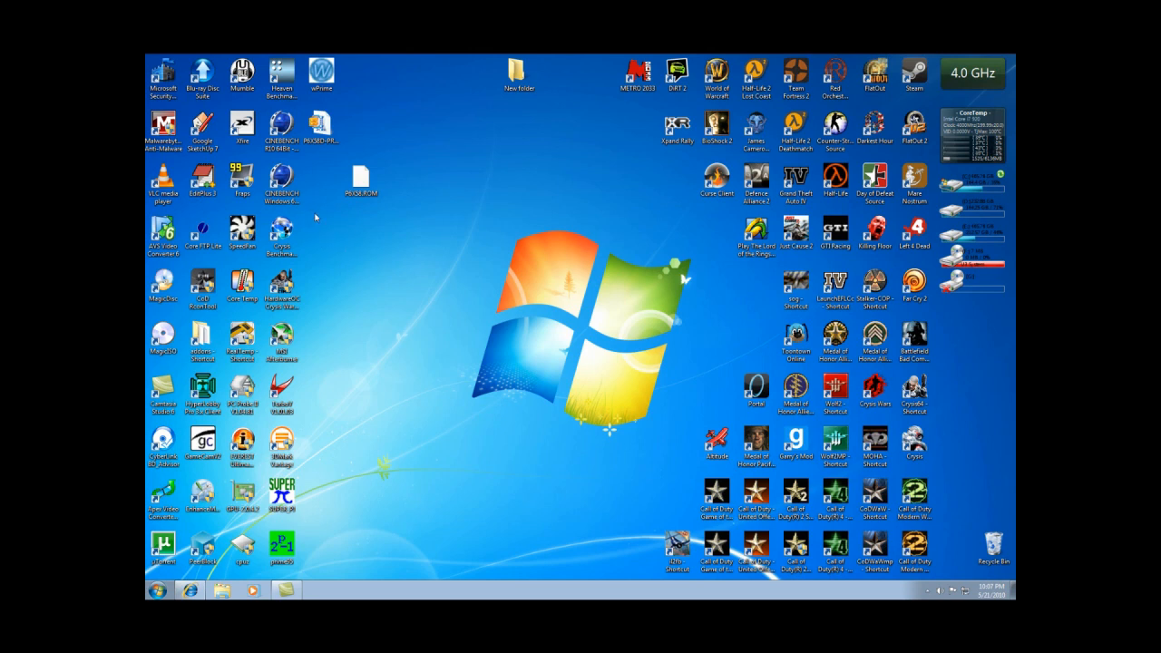
pyautogui.moveTo(312, 220)
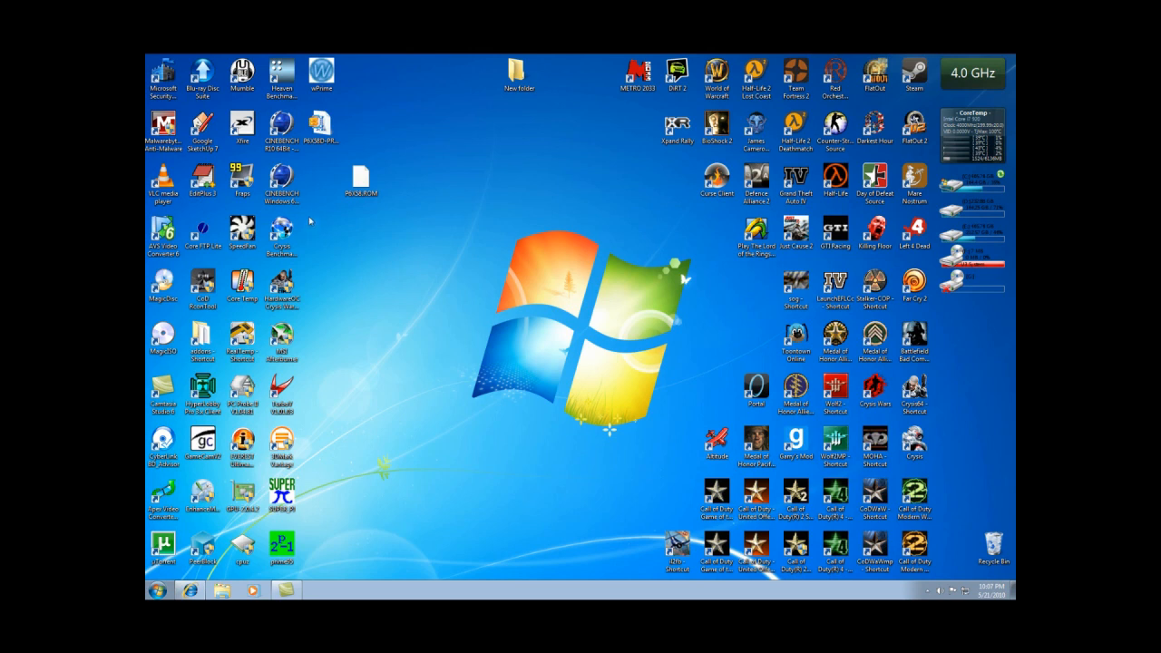
pyautogui.moveTo(366, 223)
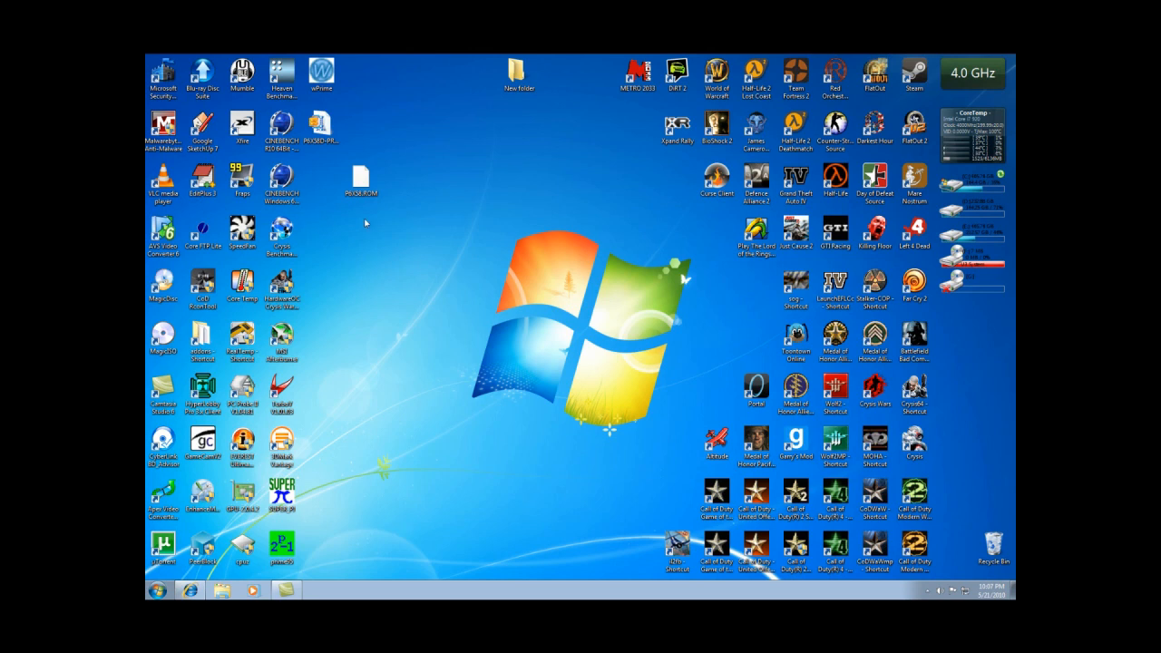
pyautogui.moveTo(312, 222)
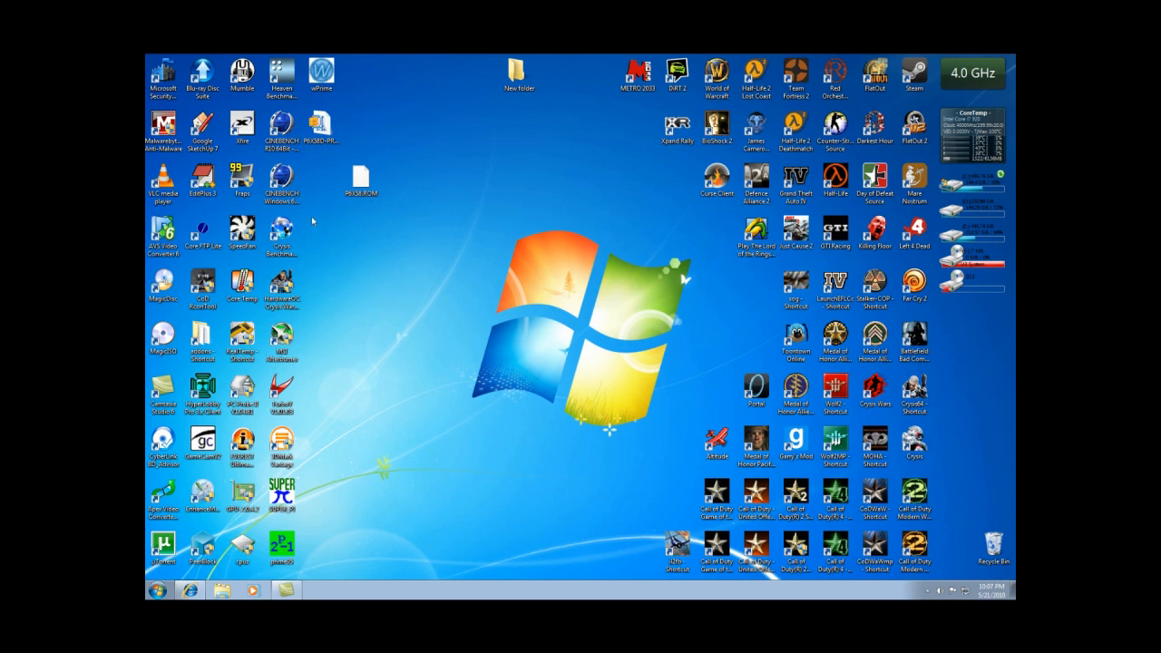
pyautogui.moveTo(327, 222)
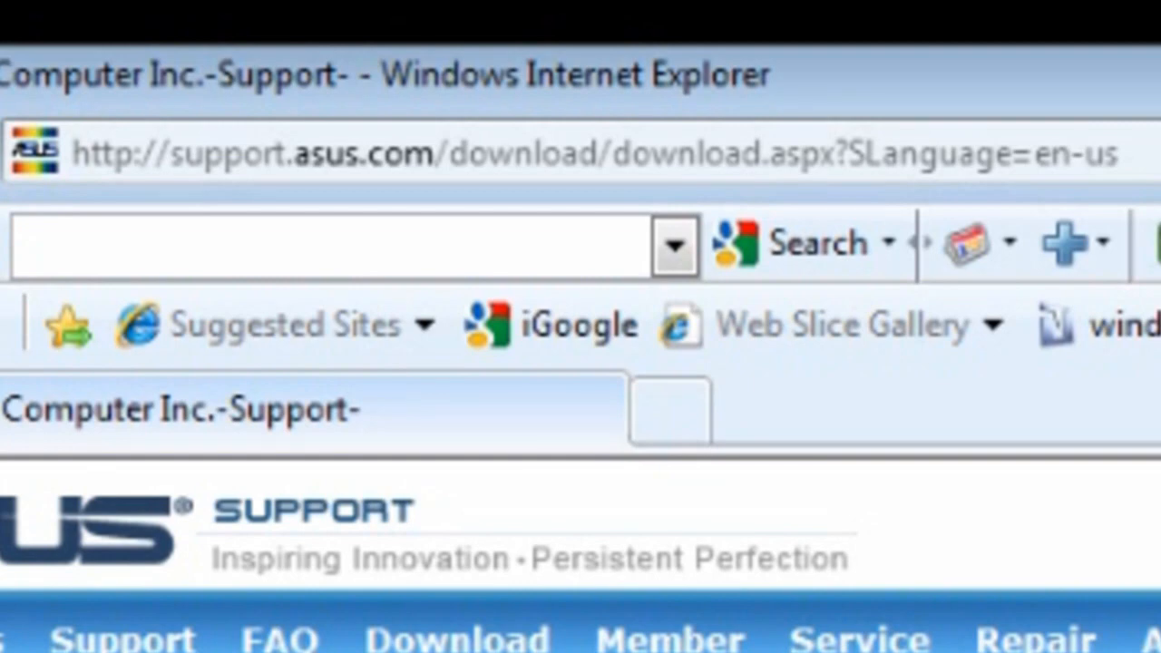
# Choose product type Motherboard, series LGA1366 and model P6X58D Premium in the download form.
pyautogui.scroll(-3)
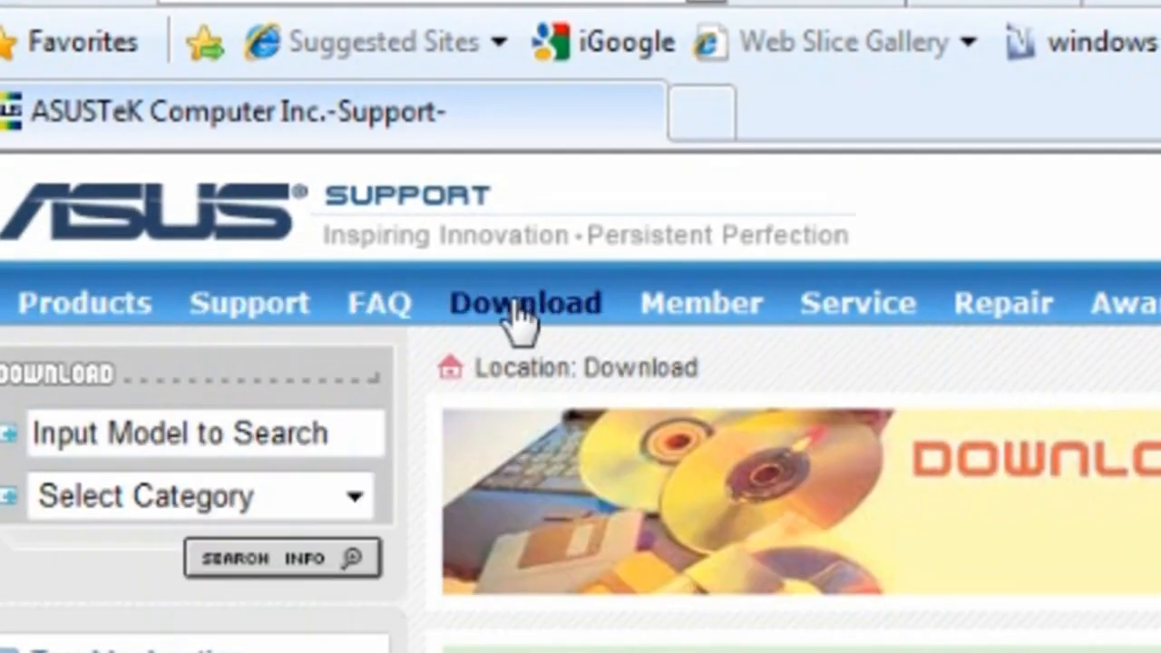
pyautogui.scroll(-3)
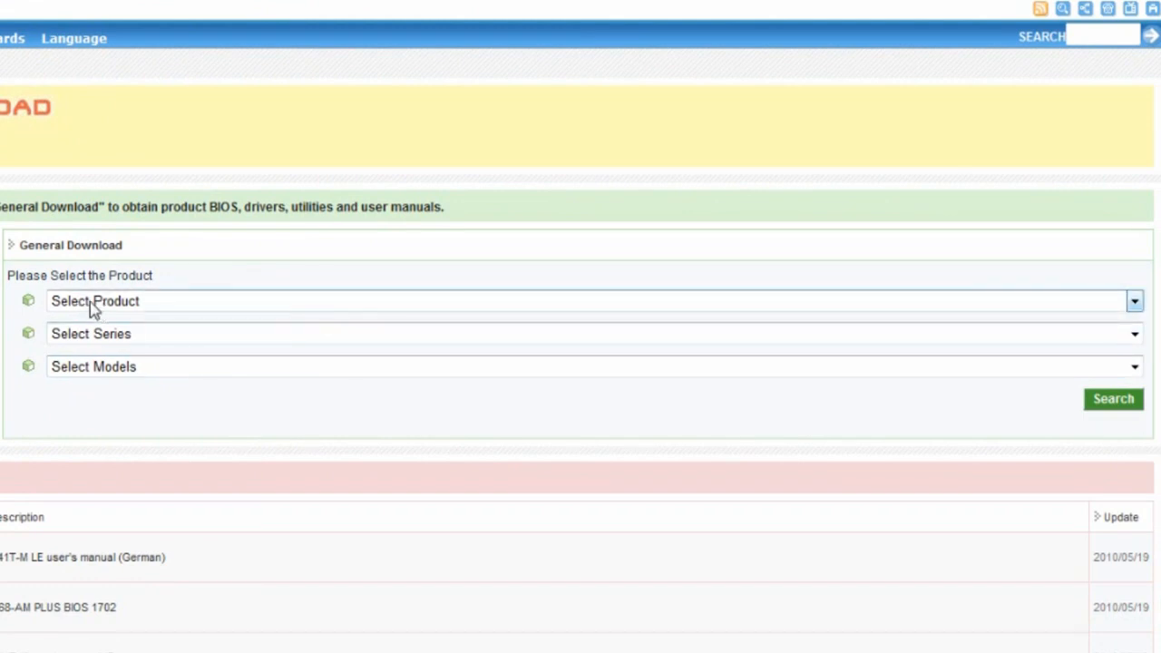
pyautogui.moveTo(1132, 311)
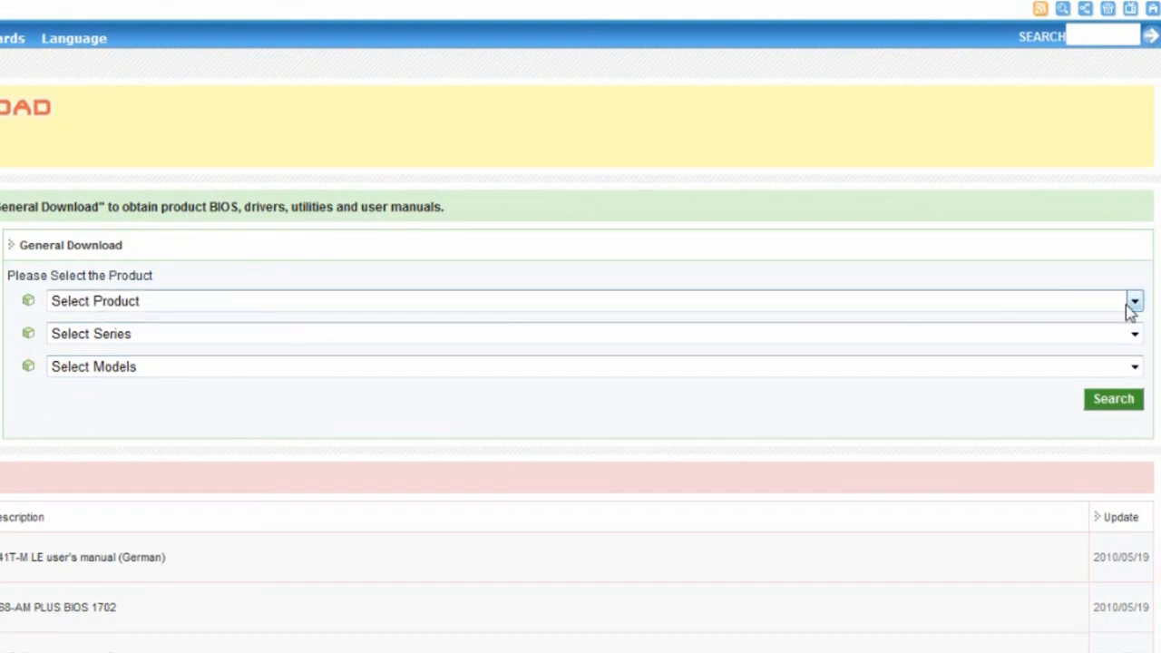
pyautogui.click(1133, 301)
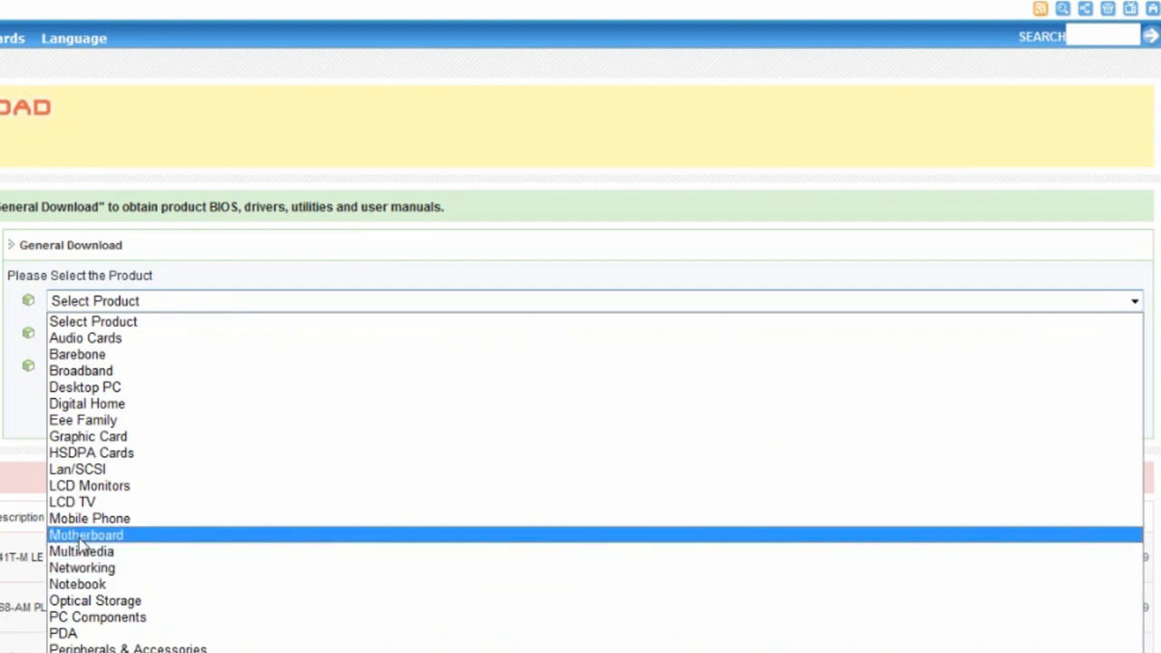
pyautogui.click(87, 534)
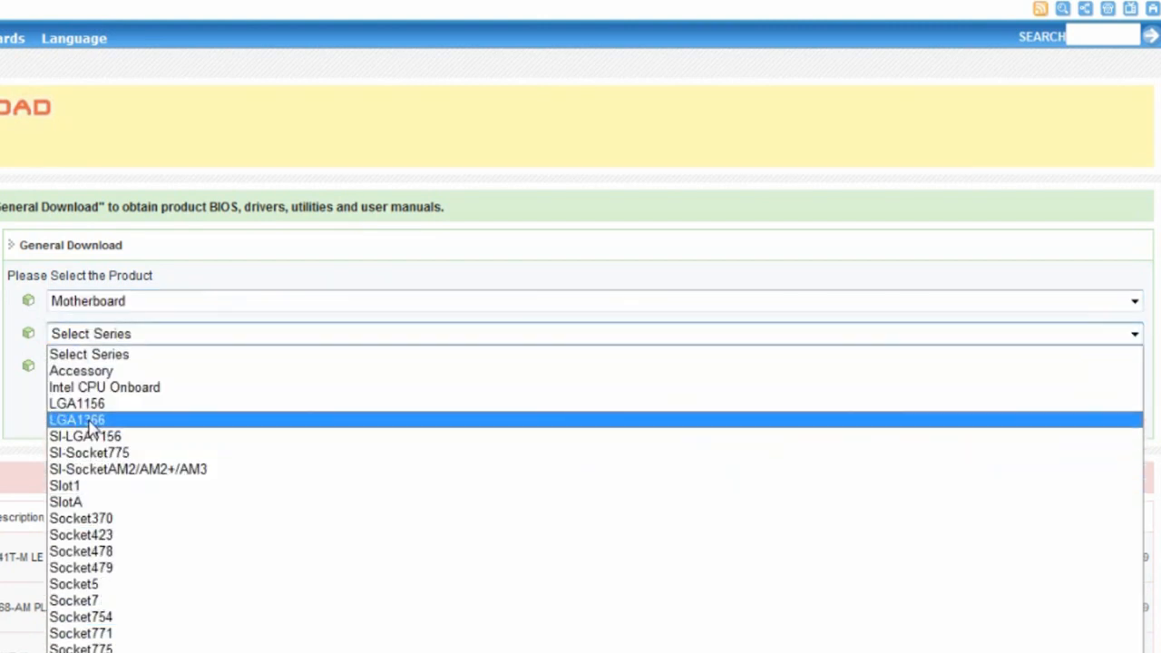
pyautogui.click(77, 419)
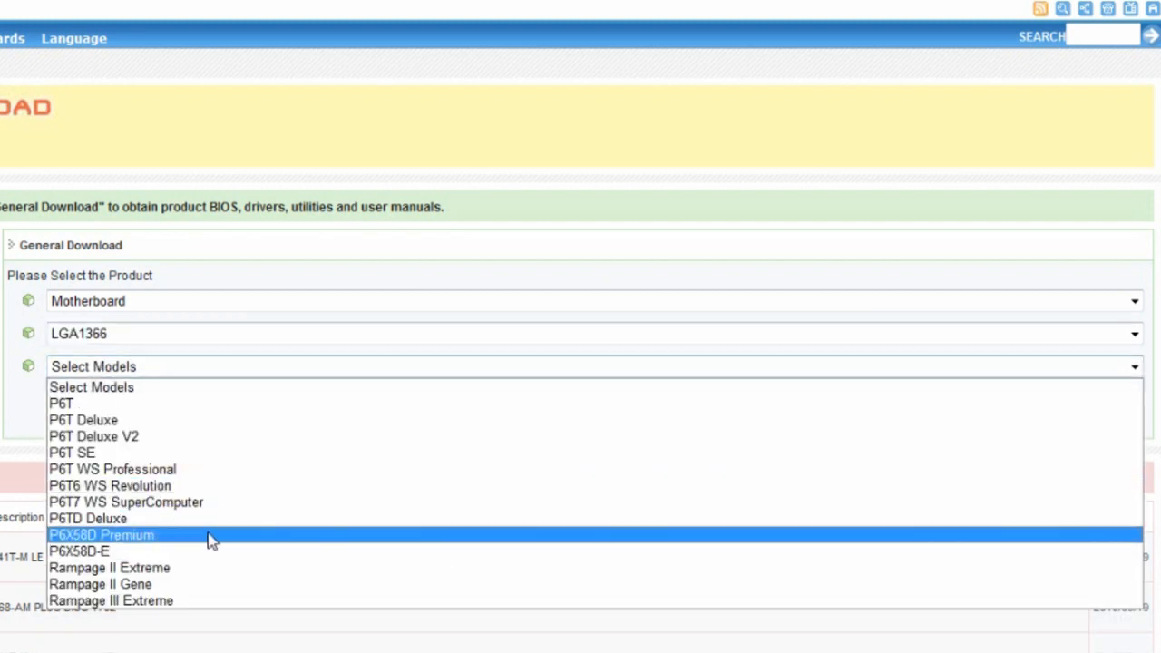
pyautogui.moveTo(82, 544)
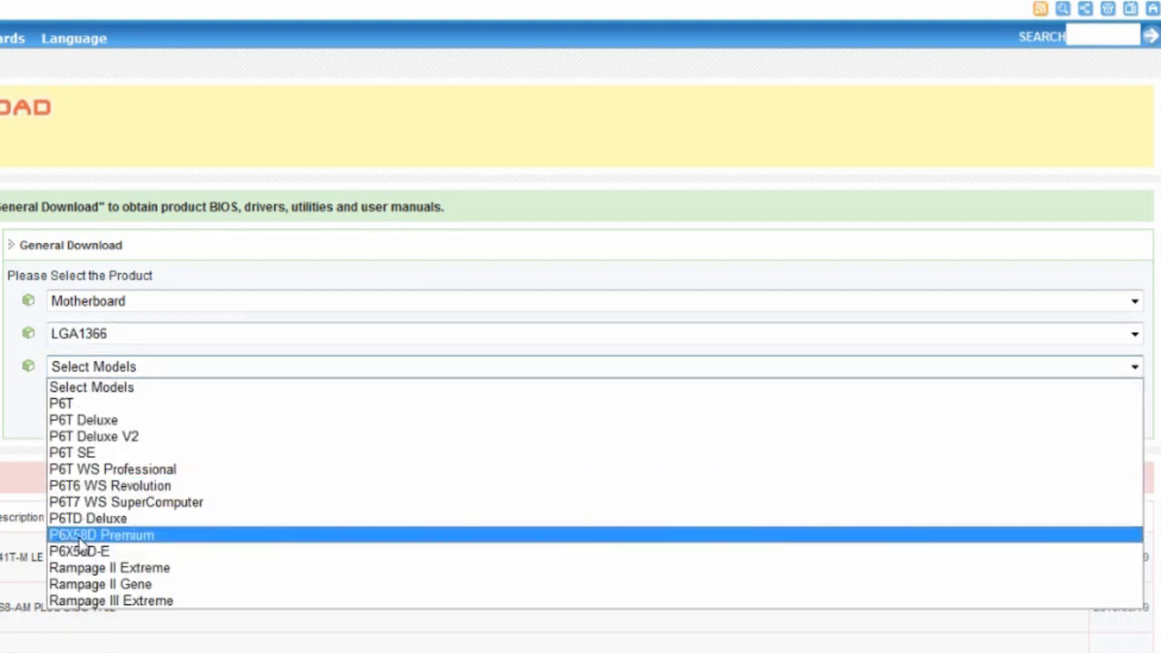
pyautogui.click(102, 533)
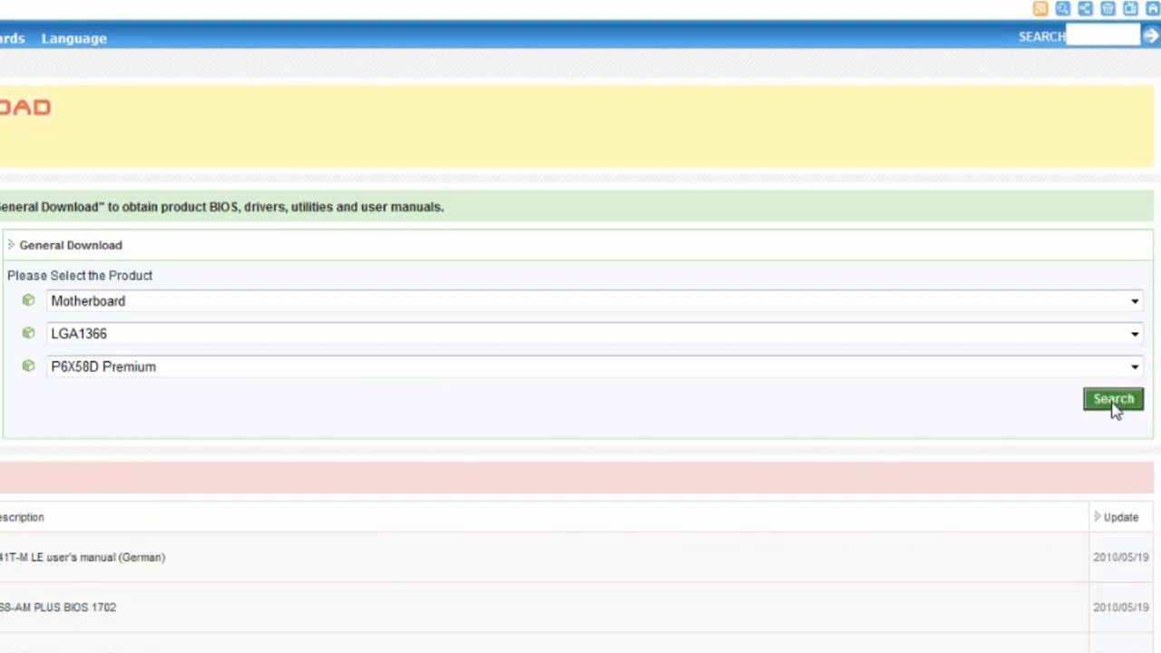
# Search the P6X58D Premium downloads with Windows 7 64bit as the operating system.
pyautogui.click(1113, 399)
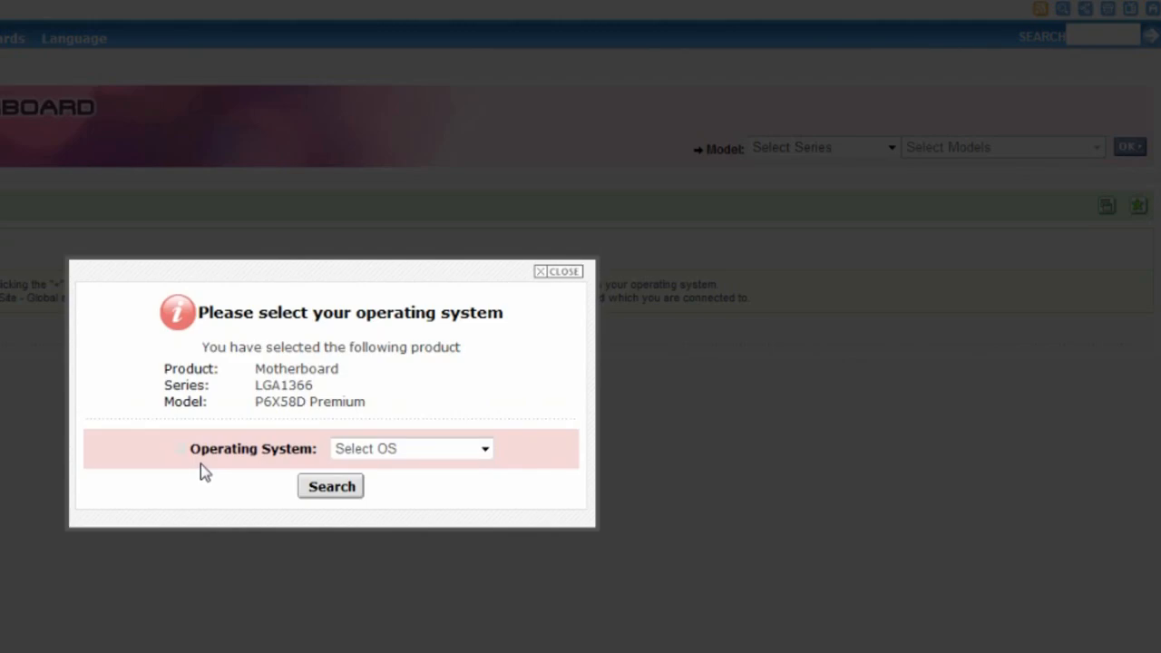
pyautogui.click(410, 448)
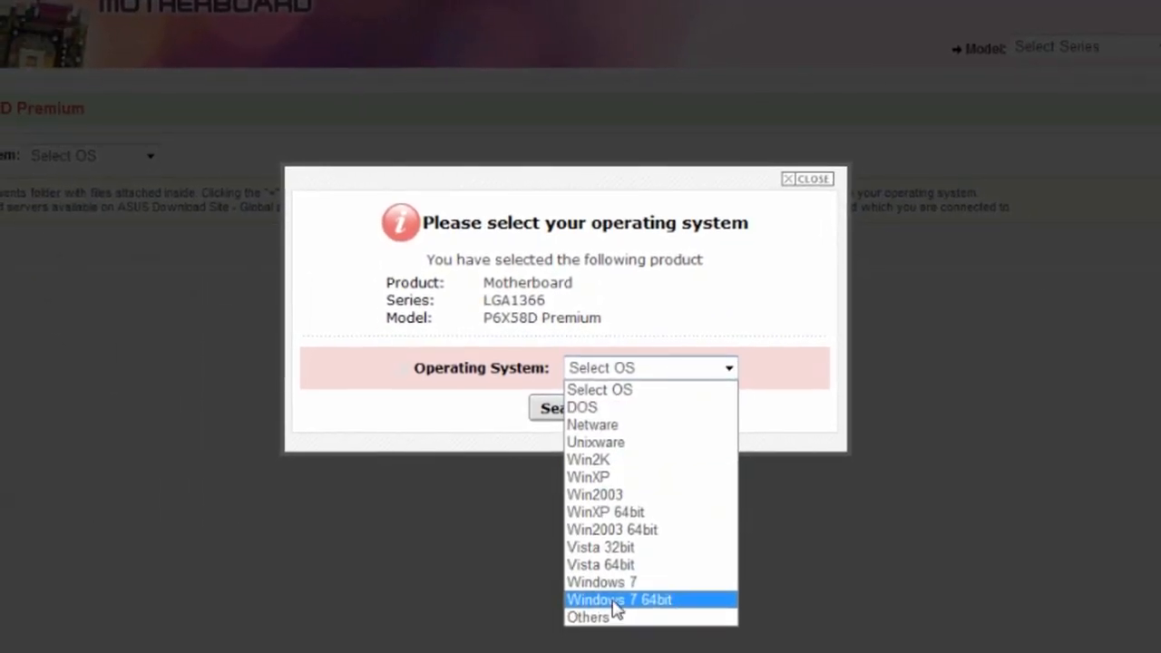
pyautogui.click(621, 598)
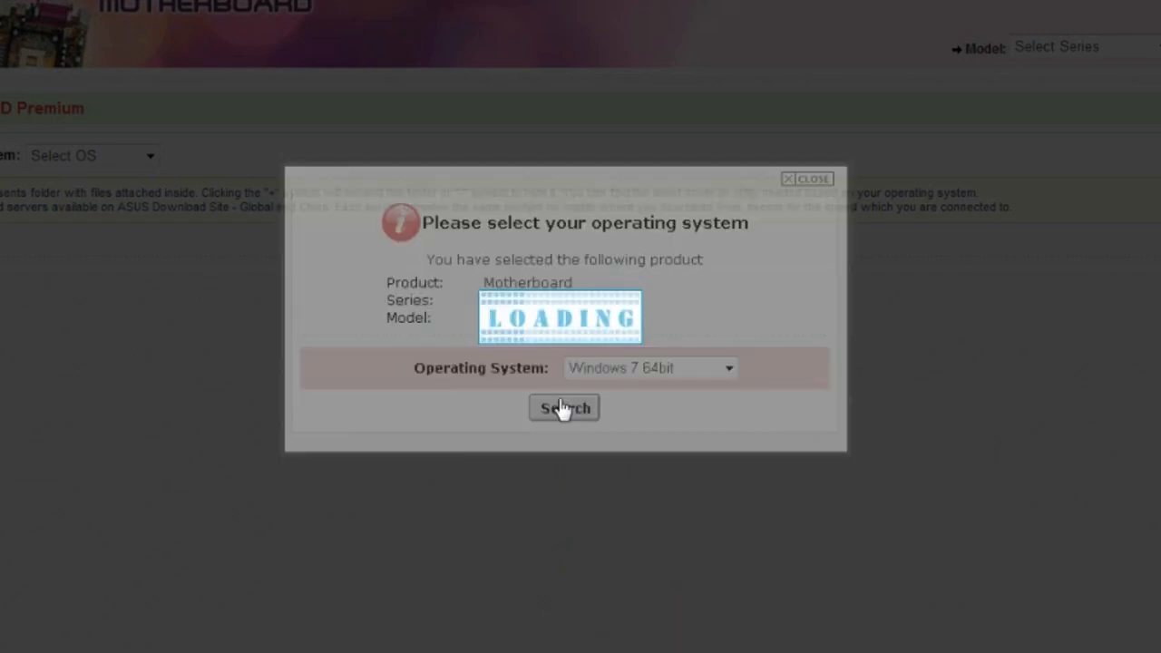
pyautogui.click(563, 406)
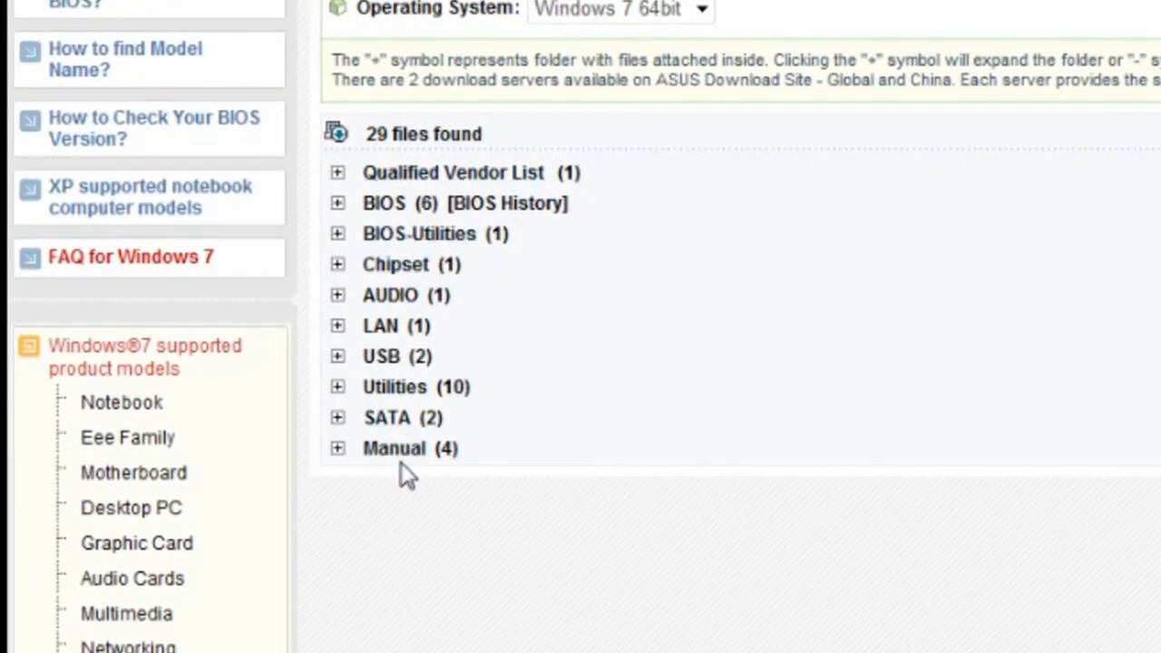
pyautogui.moveTo(435, 196)
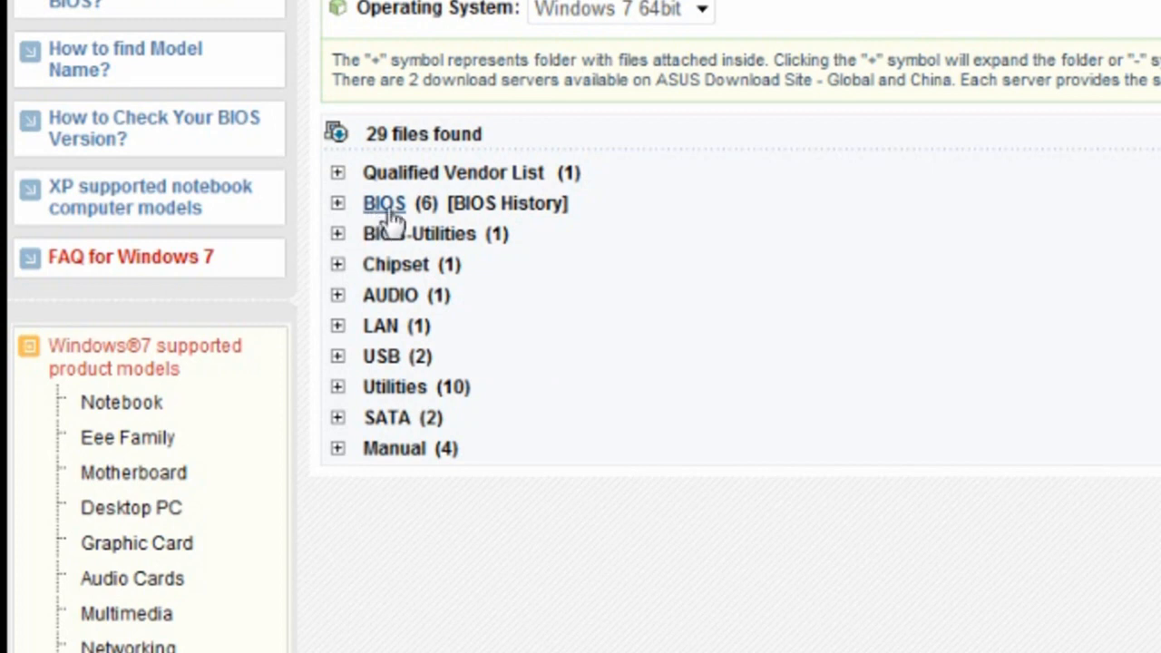
pyautogui.moveTo(595, 222)
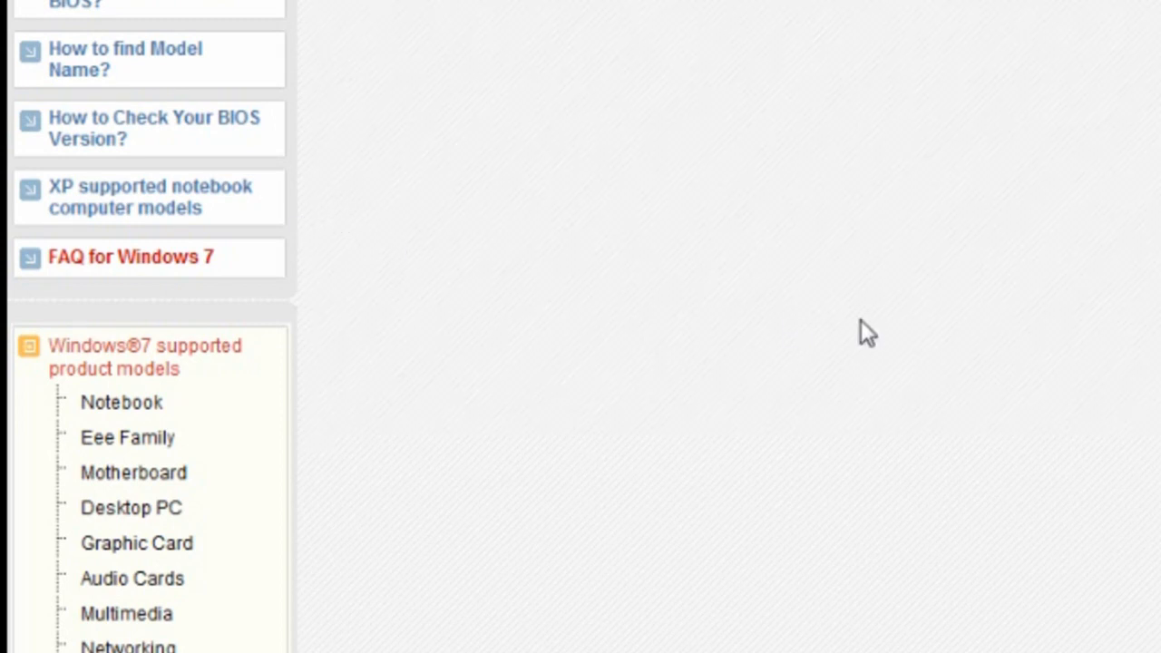
pyautogui.moveTo(533, 243)
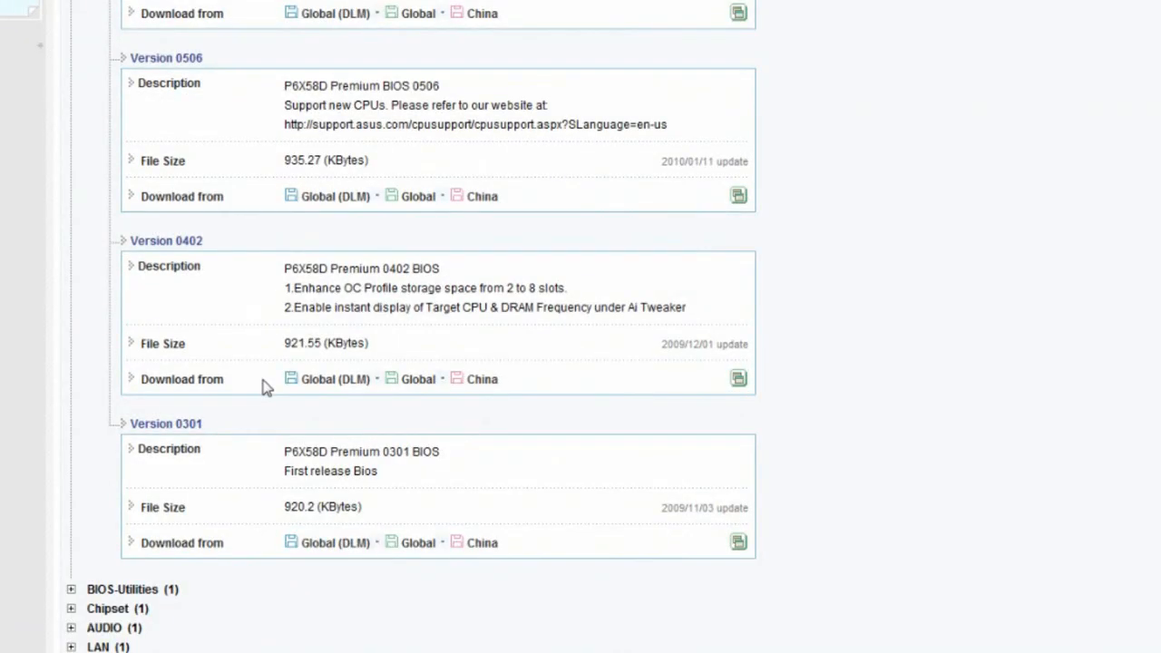
pyautogui.moveTo(257, 515)
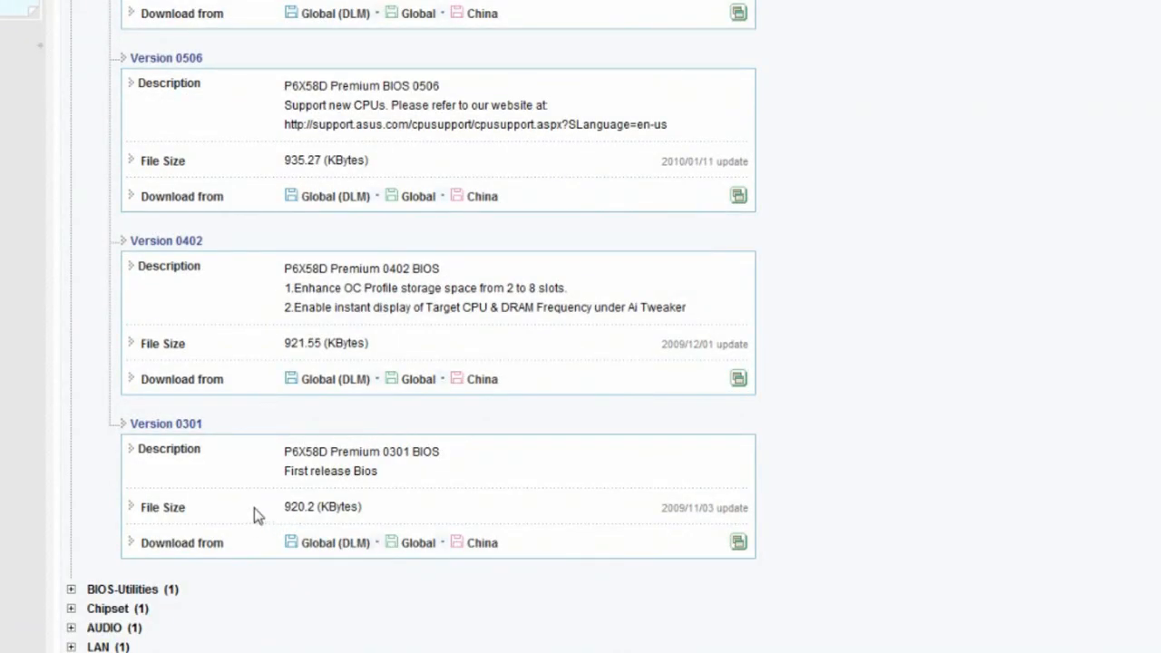
pyautogui.scroll(3)
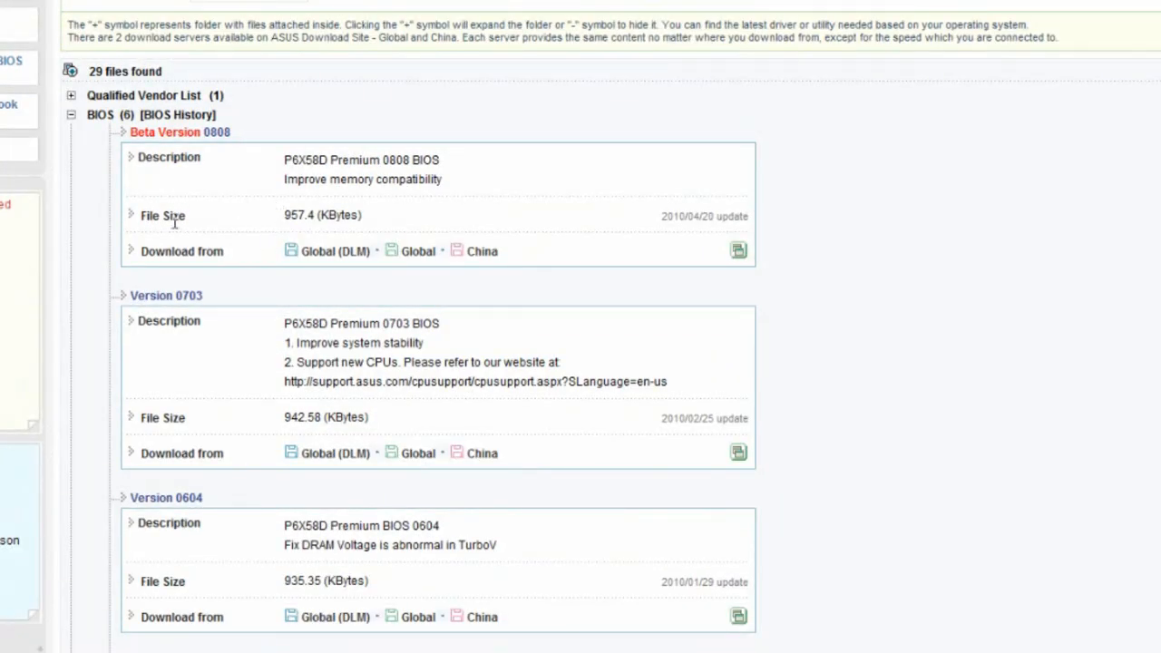
pyautogui.moveTo(354, 167)
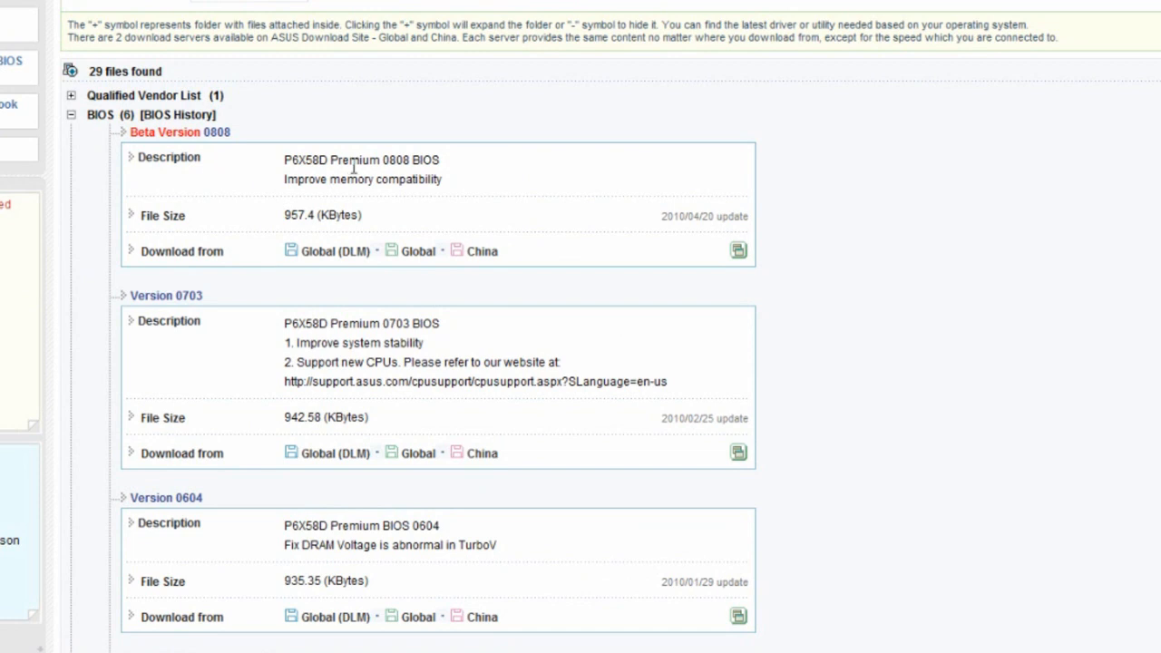
pyautogui.moveTo(396, 174)
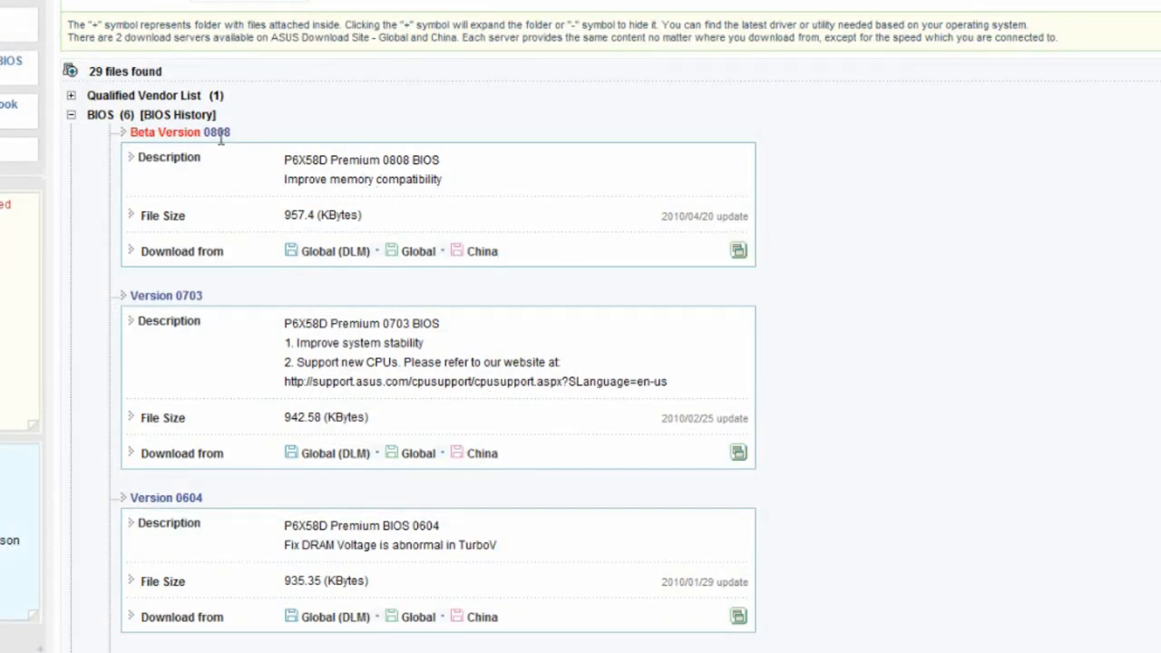
pyautogui.moveTo(167, 185)
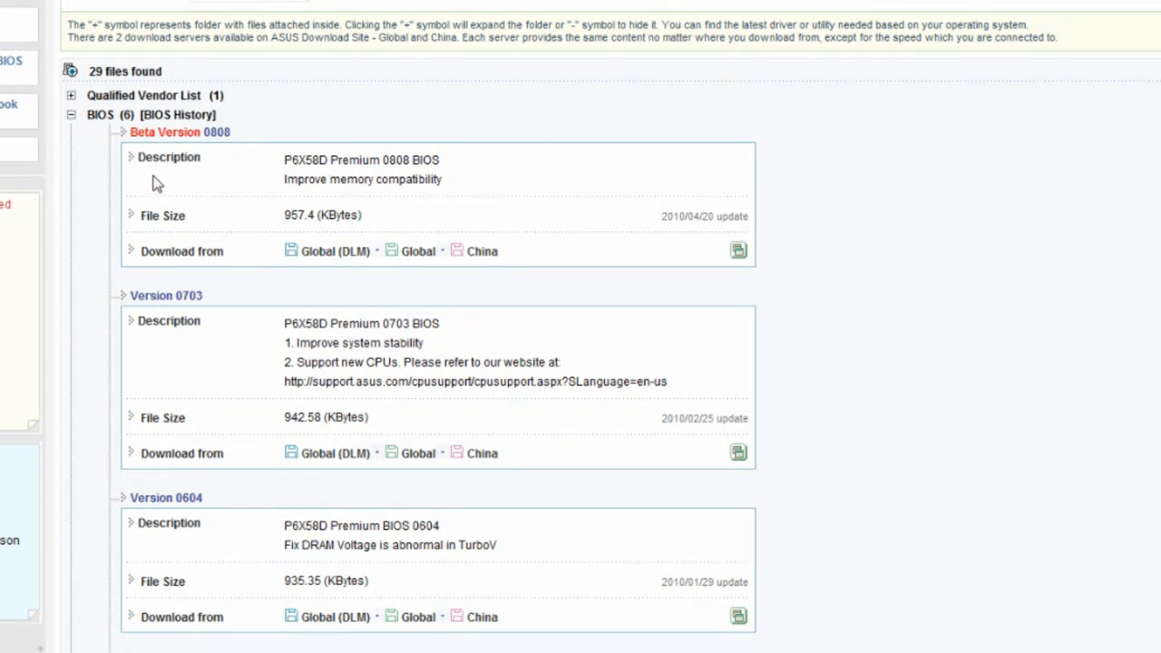
pyautogui.moveTo(148, 181)
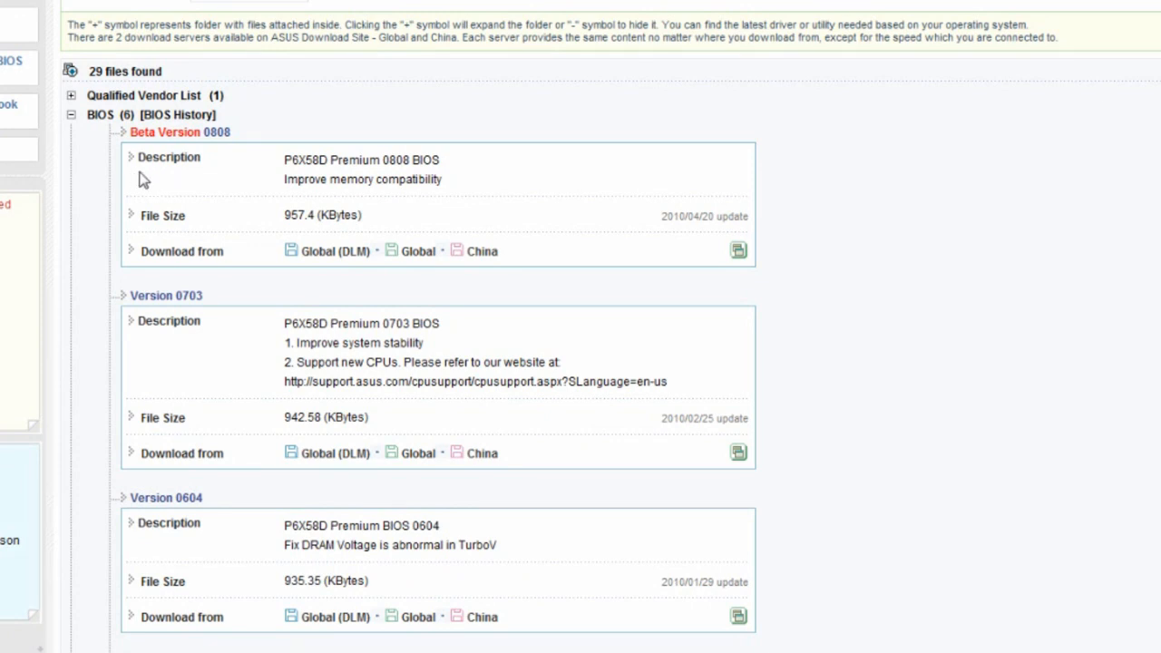
pyautogui.moveTo(145, 172)
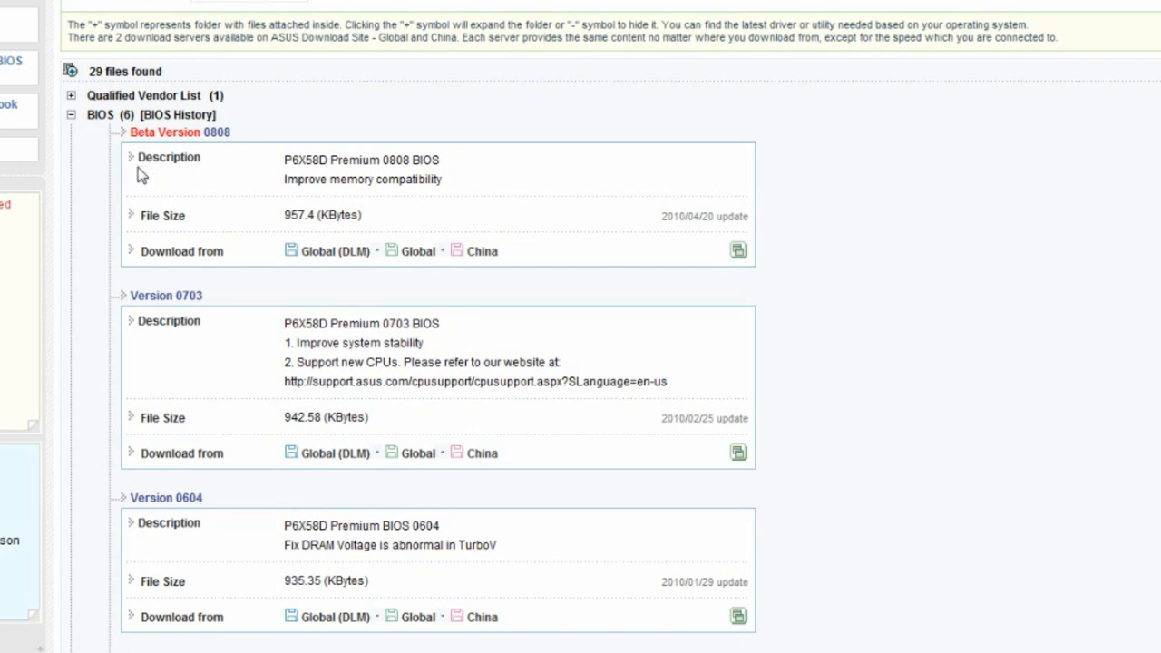
pyautogui.moveTo(217, 174)
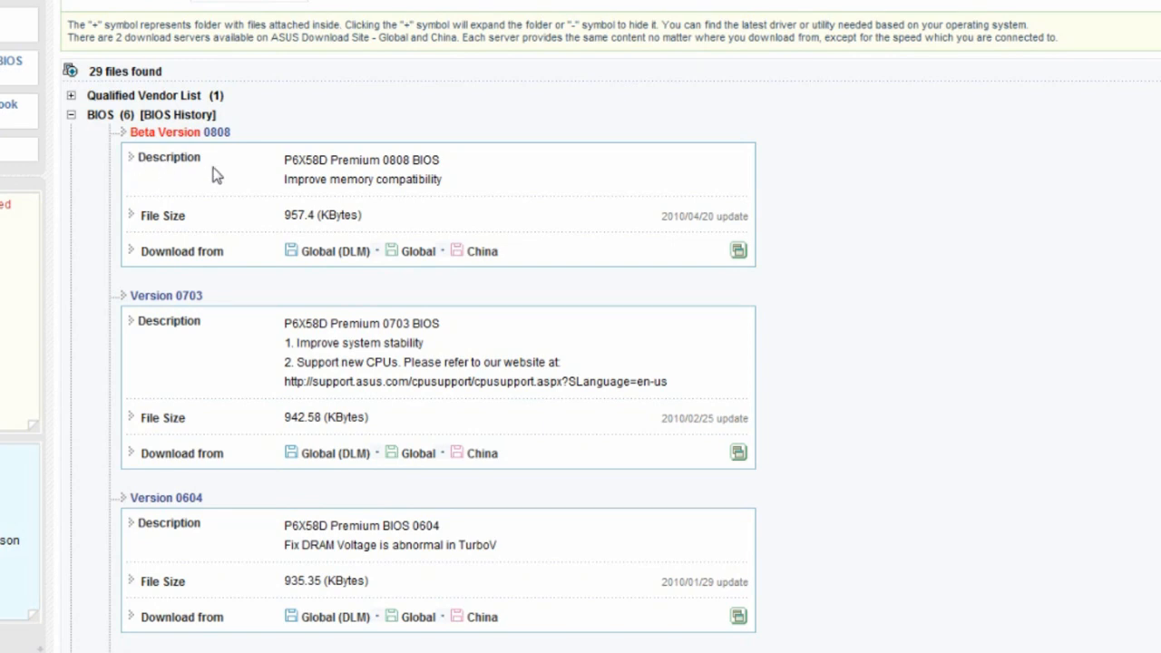
pyautogui.moveTo(199, 189)
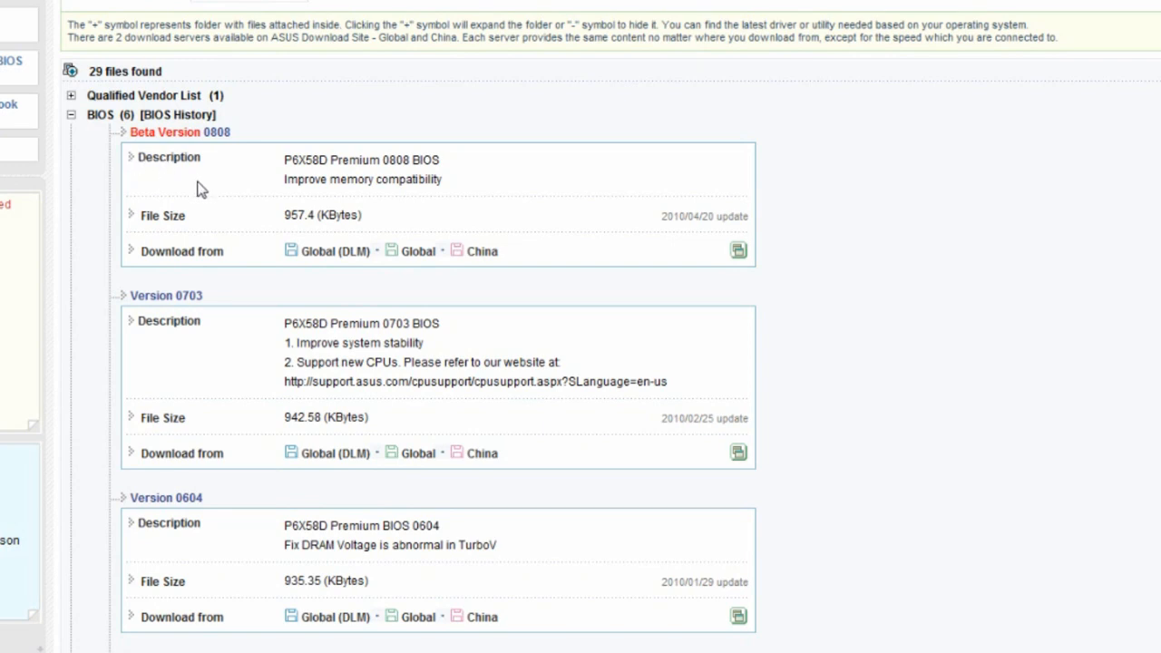
pyautogui.moveTo(189, 348)
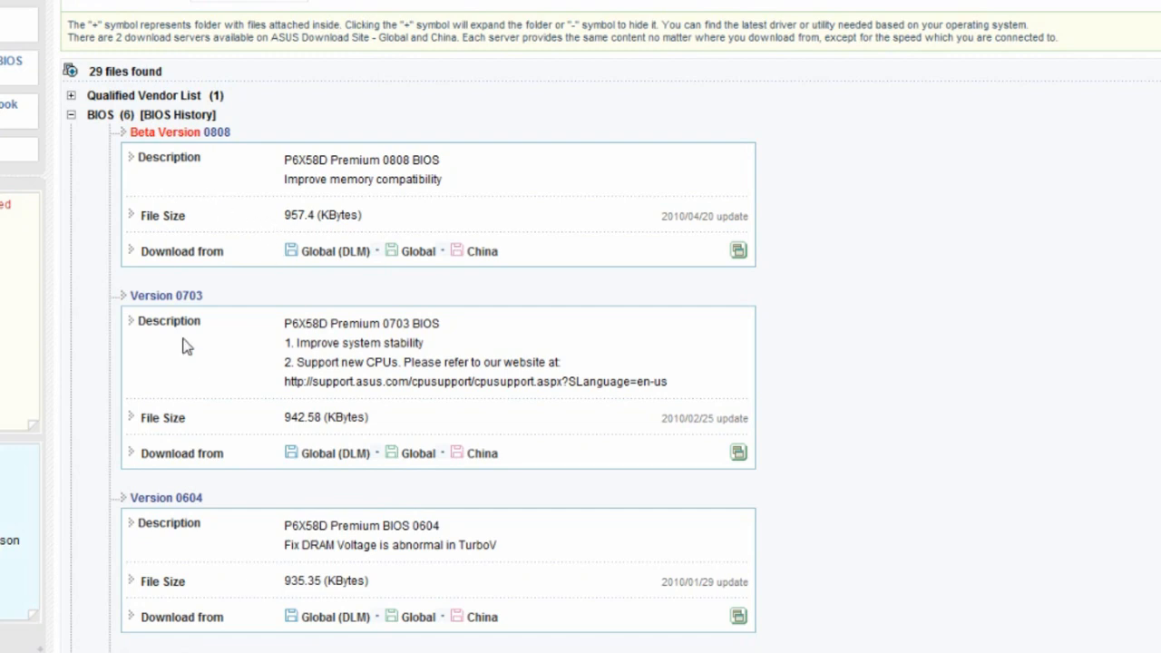
pyautogui.moveTo(399, 339)
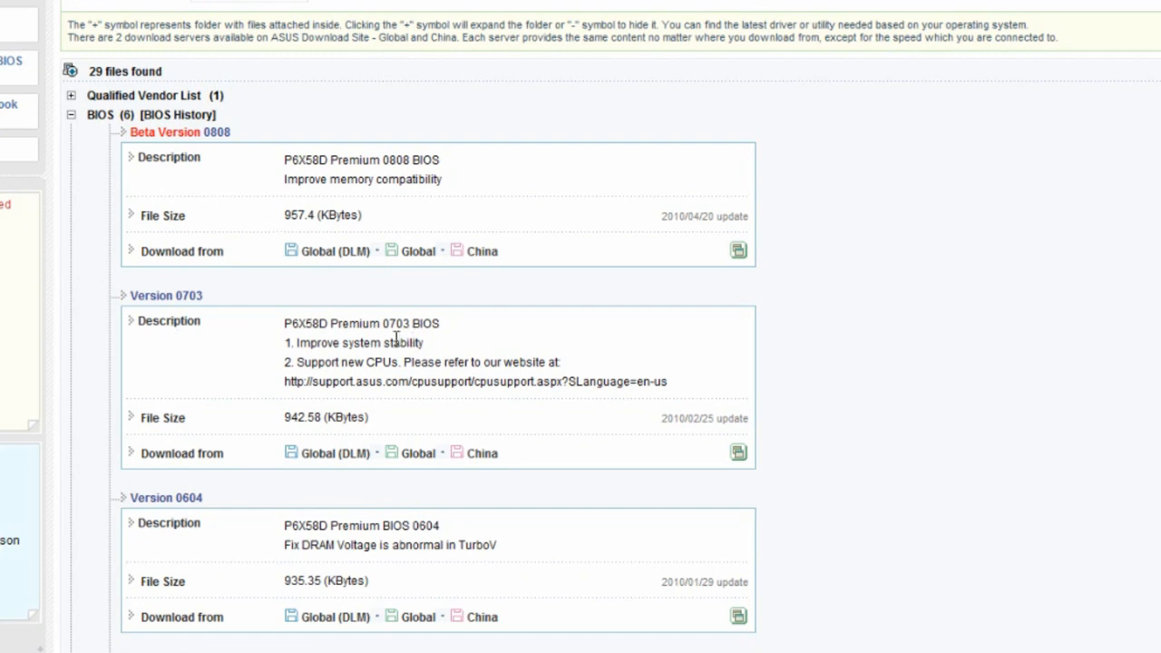
pyautogui.moveTo(207, 351)
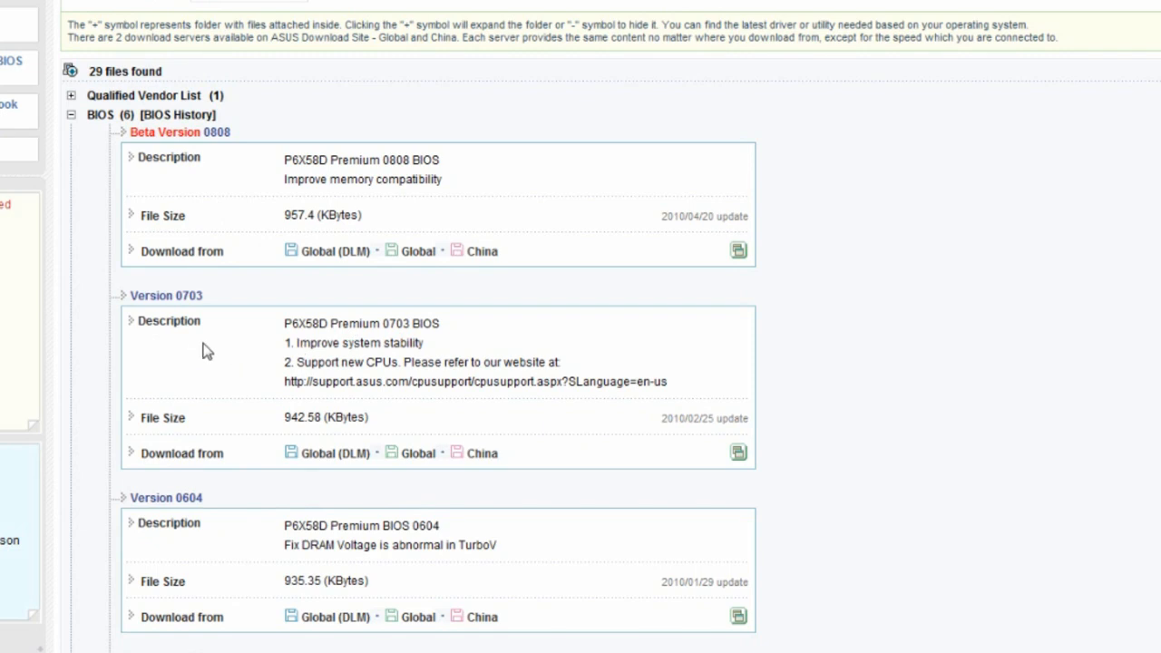
pyautogui.moveTo(466, 352)
pyautogui.write('70AEQ')
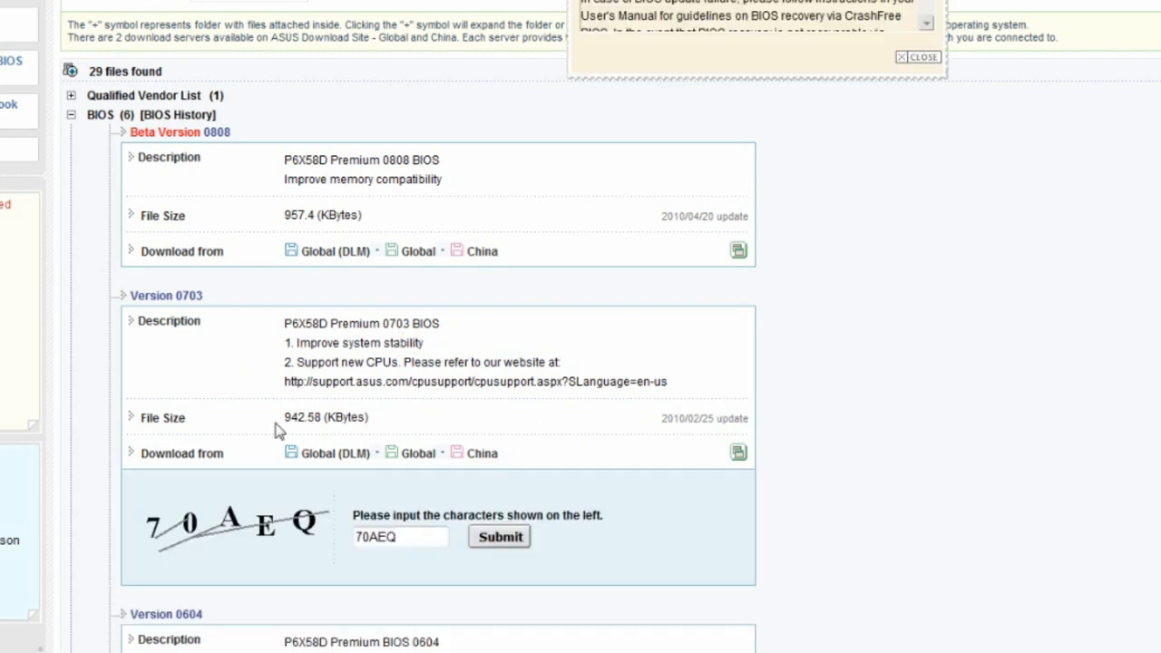
pyautogui.moveTo(283, 540)
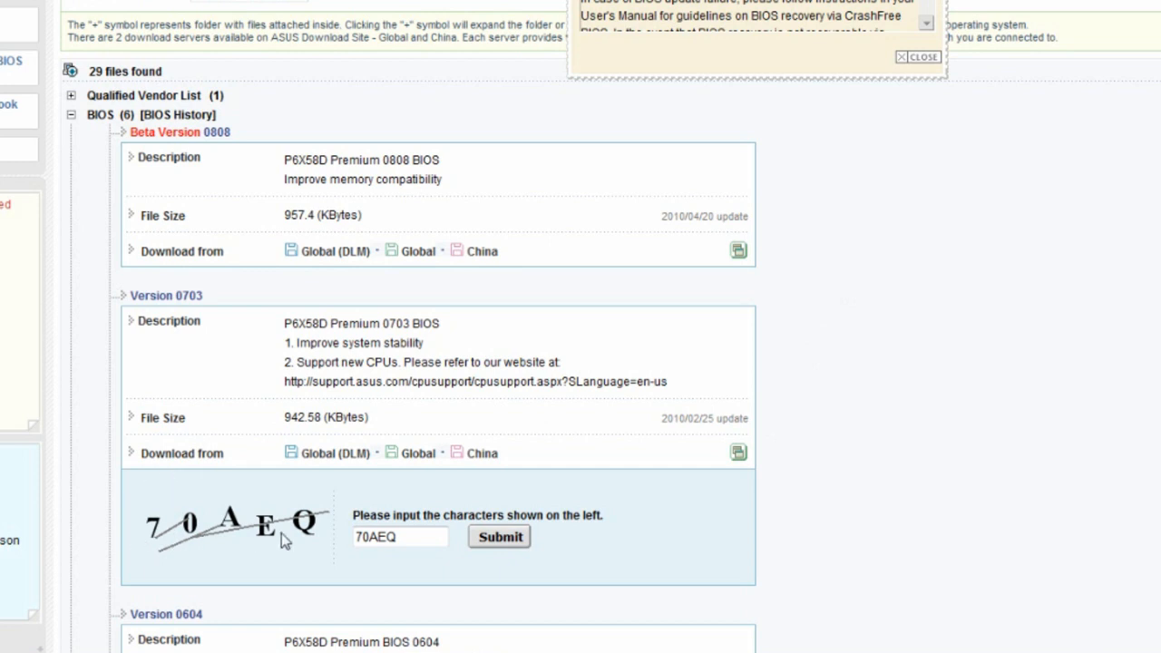
pyautogui.moveTo(497, 540)
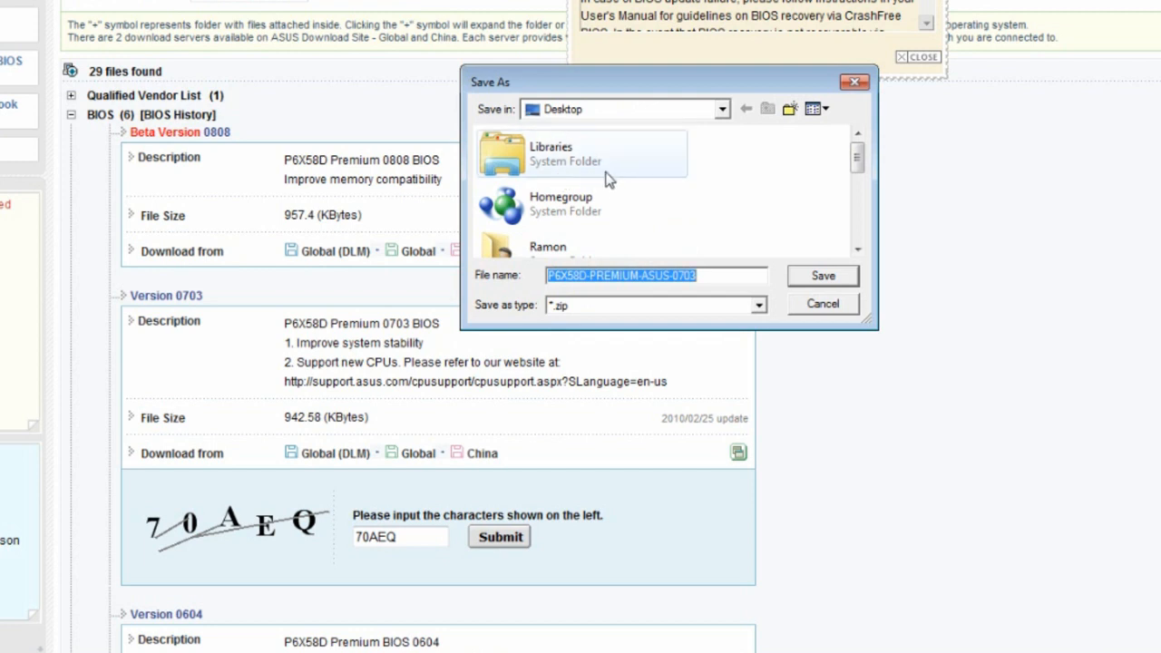
pyautogui.moveTo(561, 119)
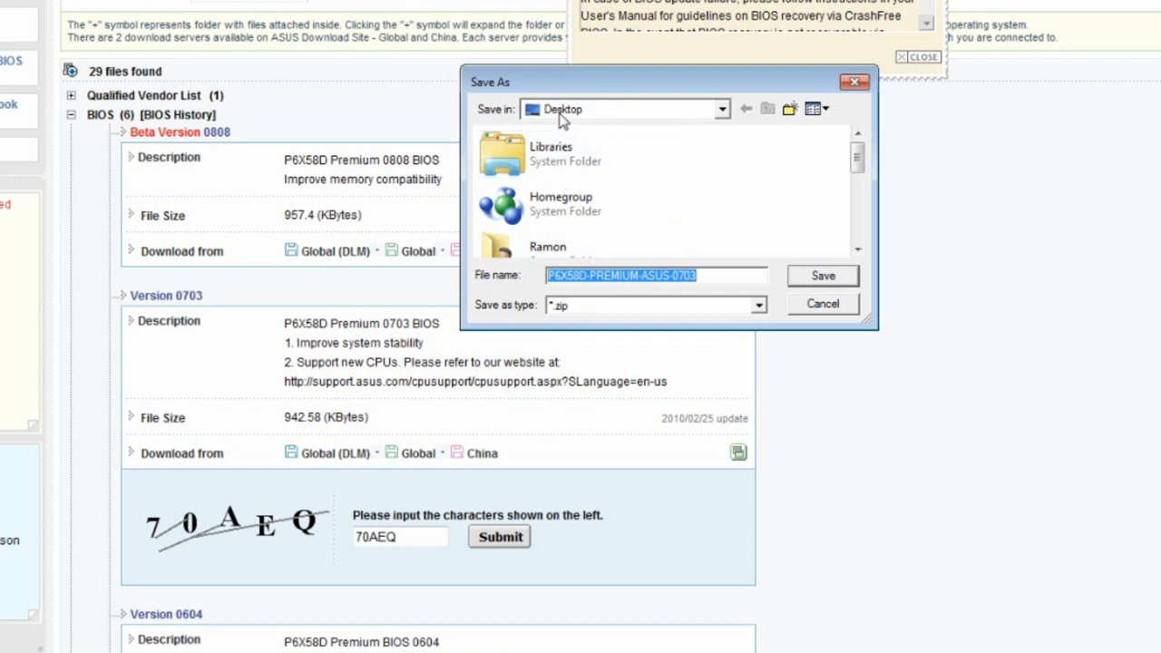
# Save the P6X58D Premium BIOS 0703 archive to the desktop.
pyautogui.click(822, 276)
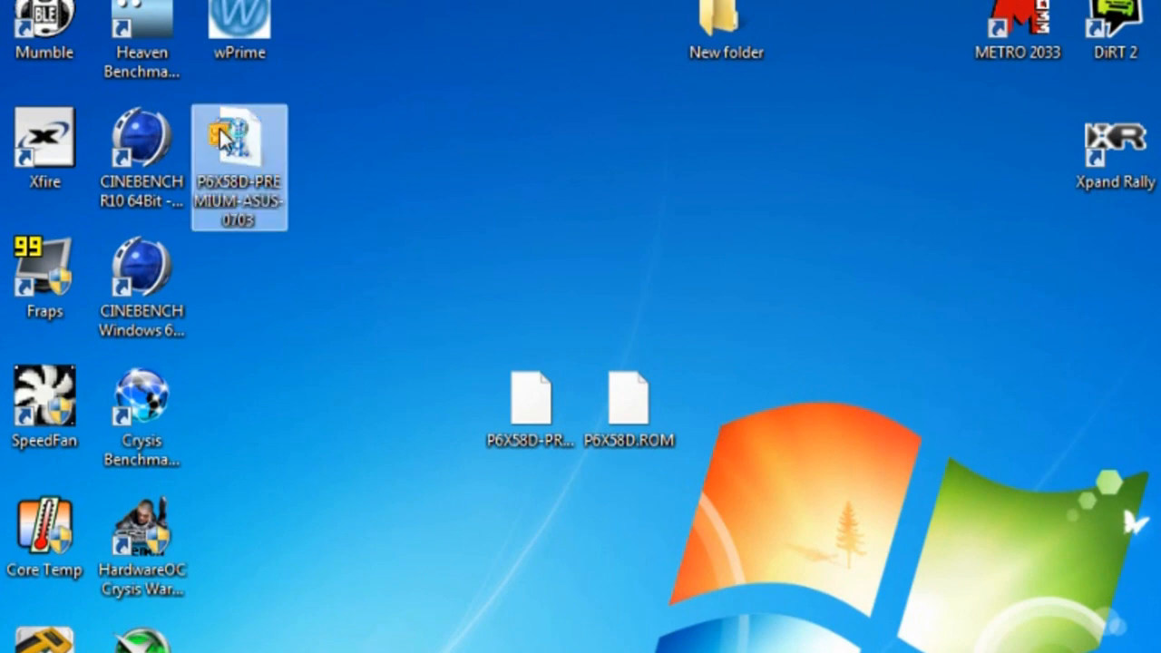
# Extract P6X58D-PREMIUM-ASUS-0703.ROM from the downloaded zip onto the desktop beside P6X58D.ROM.
pyautogui.doubleClick(240, 167)
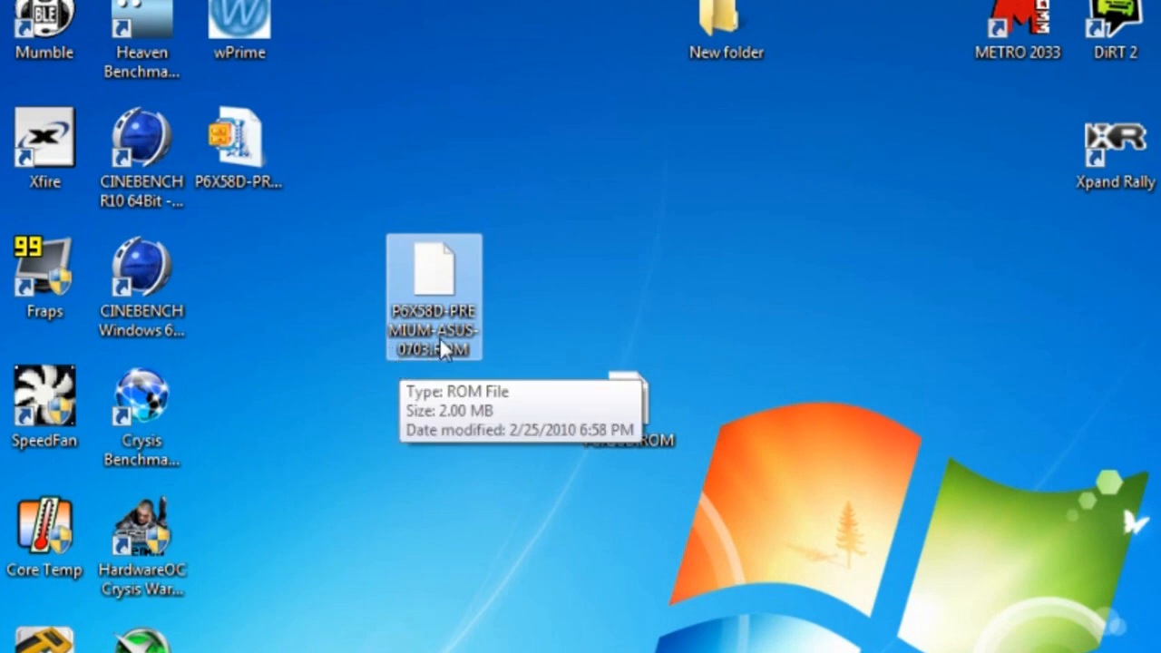
pyautogui.moveTo(479, 316)
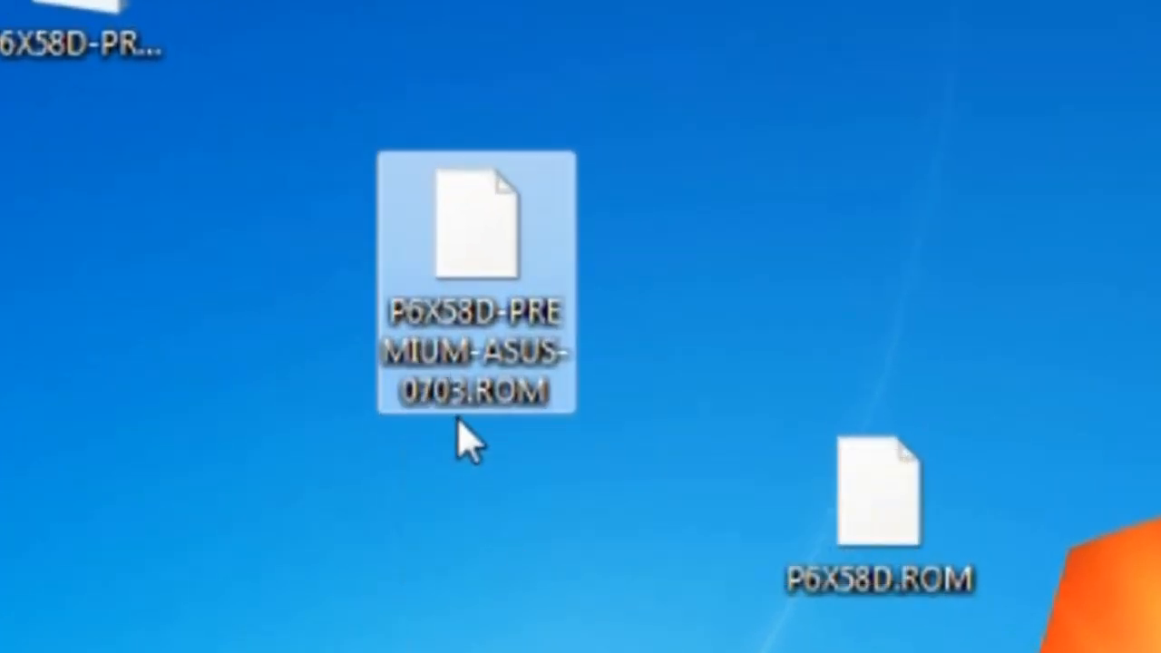
pyautogui.moveTo(548, 426)
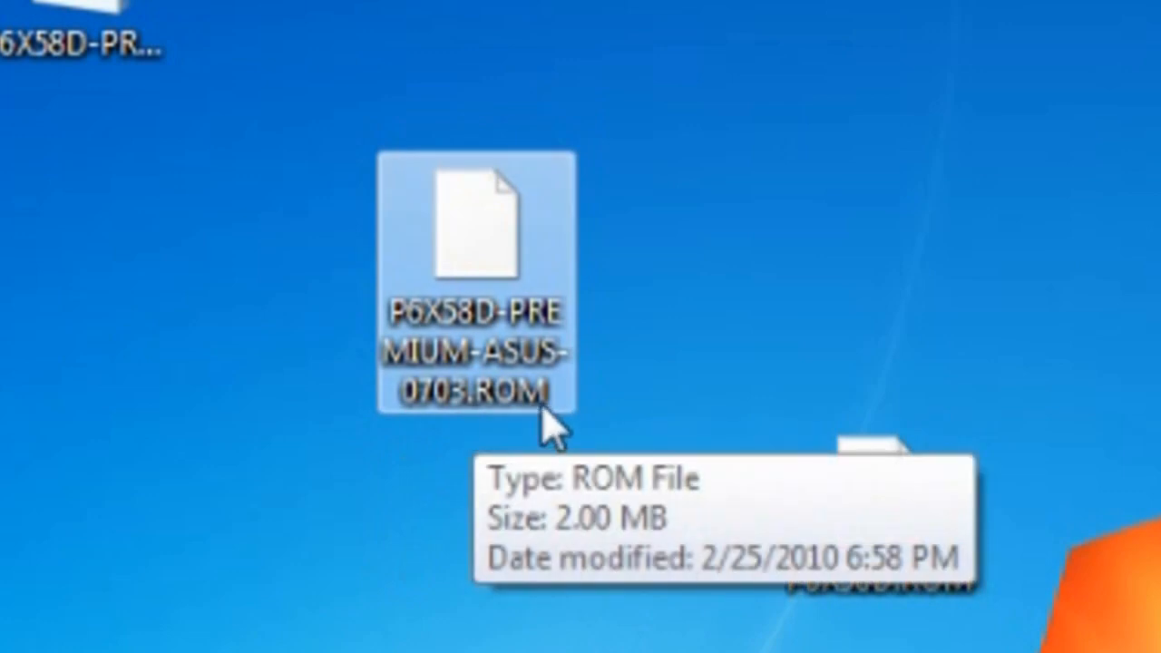
pyautogui.moveTo(431, 335)
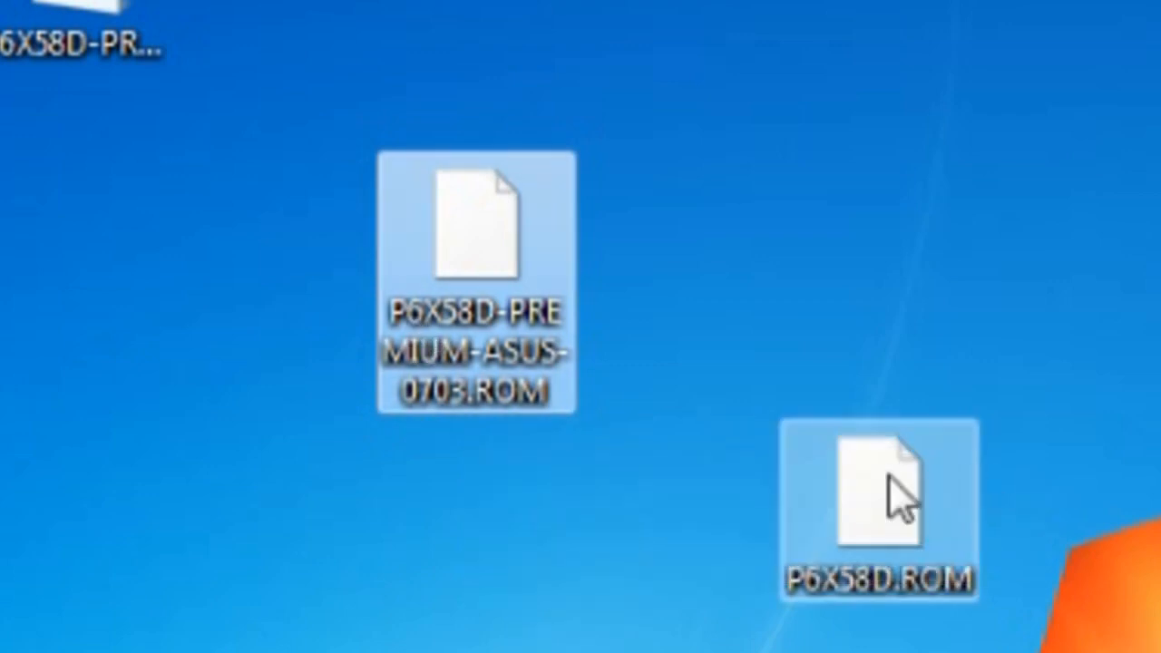
pyautogui.moveTo(870, 504); pyautogui.dragTo(675, 236)
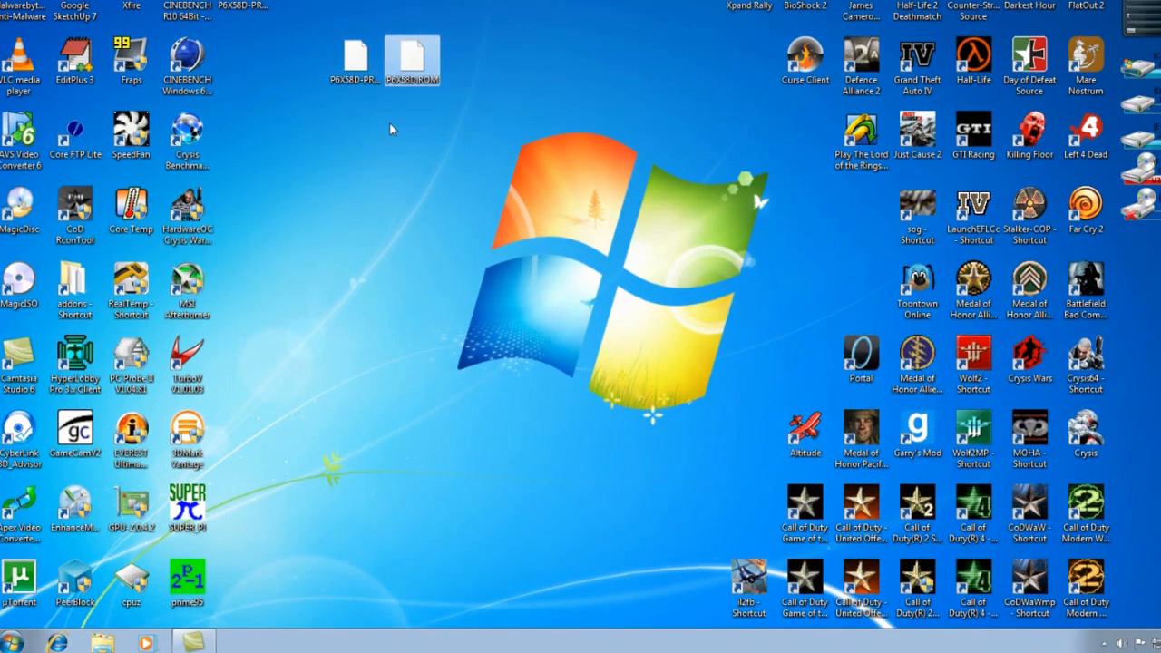
pyautogui.moveTo(343, 185)
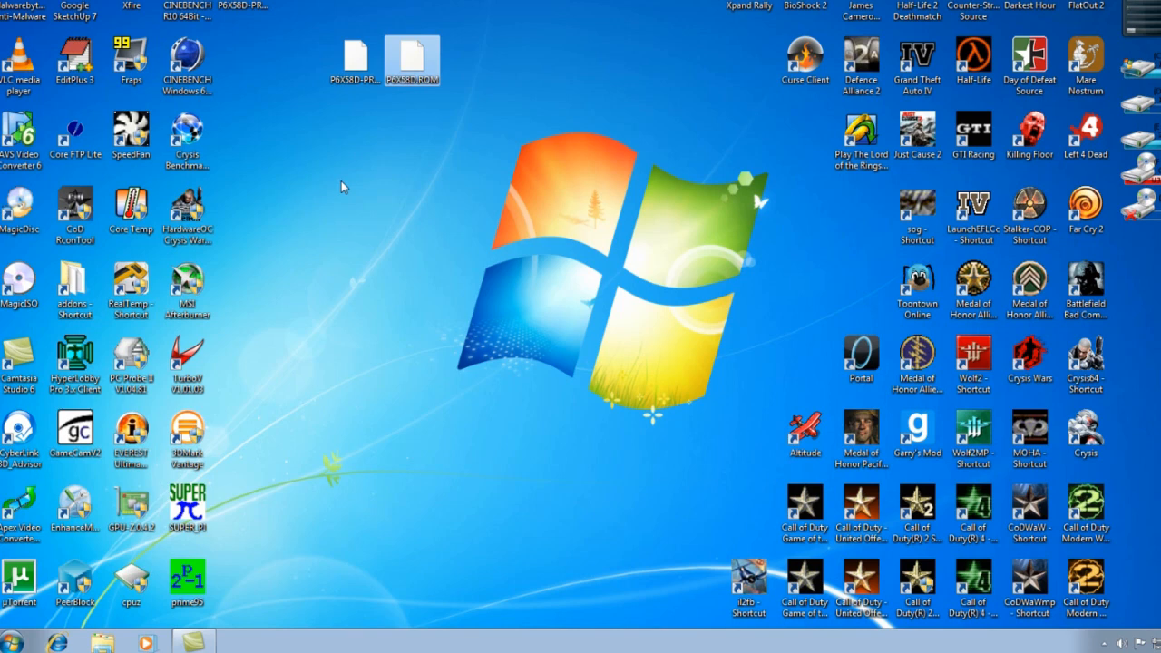
pyautogui.moveTo(345, 182)
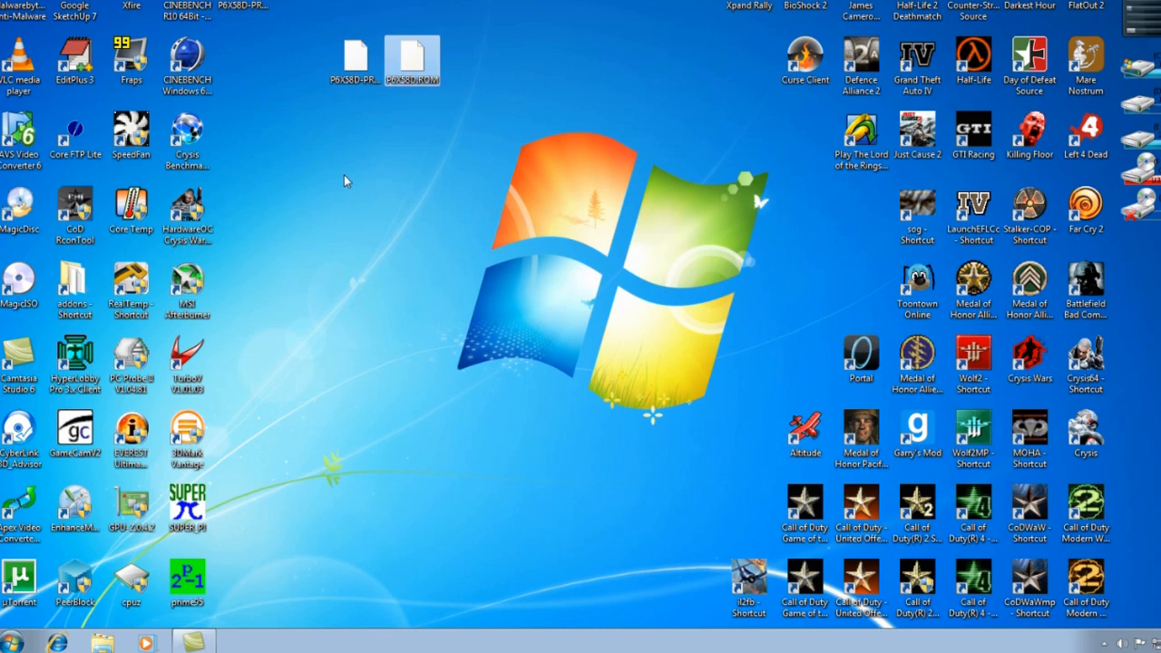
pyautogui.moveTo(327, 245)
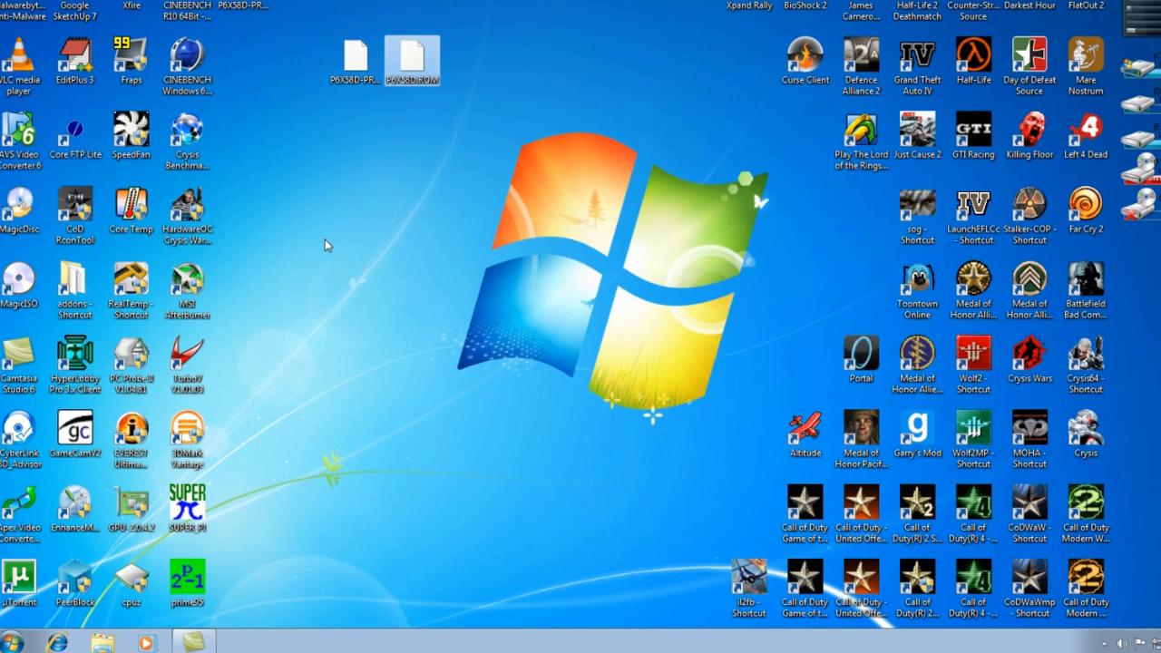
pyautogui.click(18, 642)
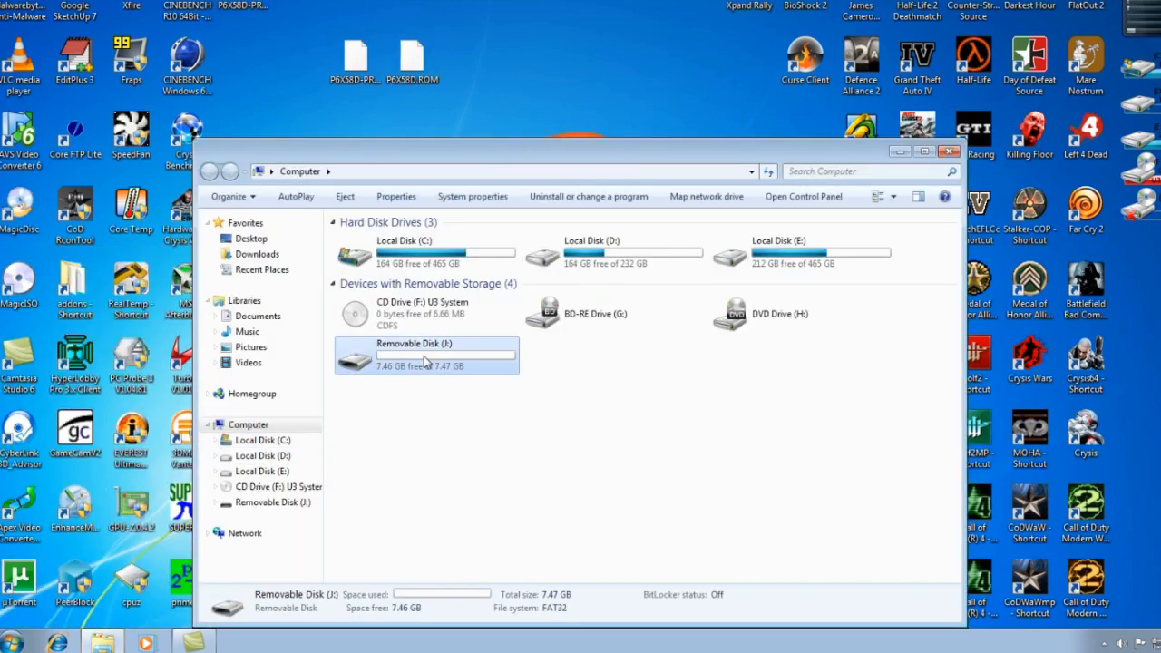
# Open Removable Disk (I:) from the Computer window's drive list.
pyautogui.doubleClick(426, 349)
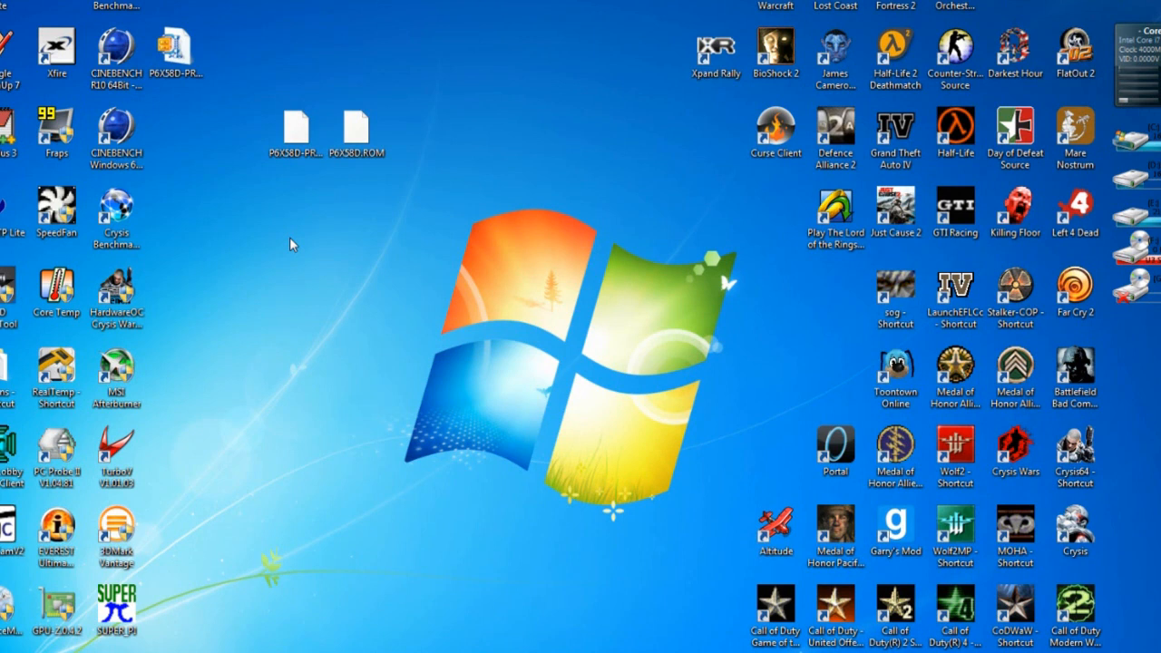
pyautogui.moveTo(279, 238)
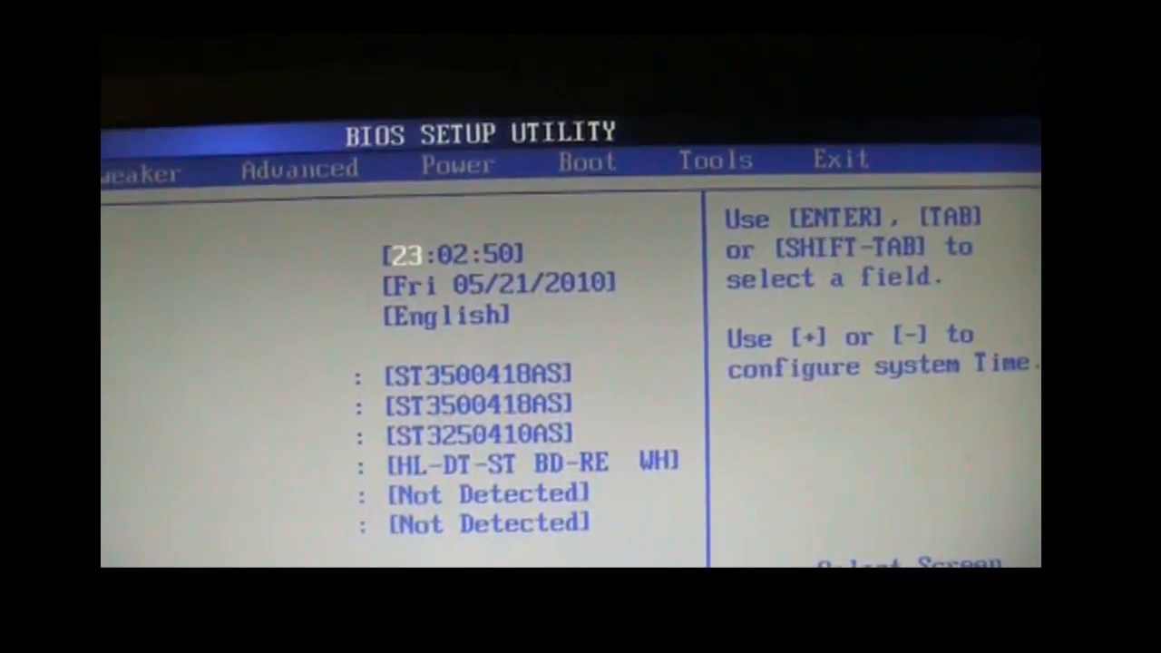
# Enter the BIOS Setup Utility main screen and reach the flash tool's file browser.
pyautogui.click(714, 160)
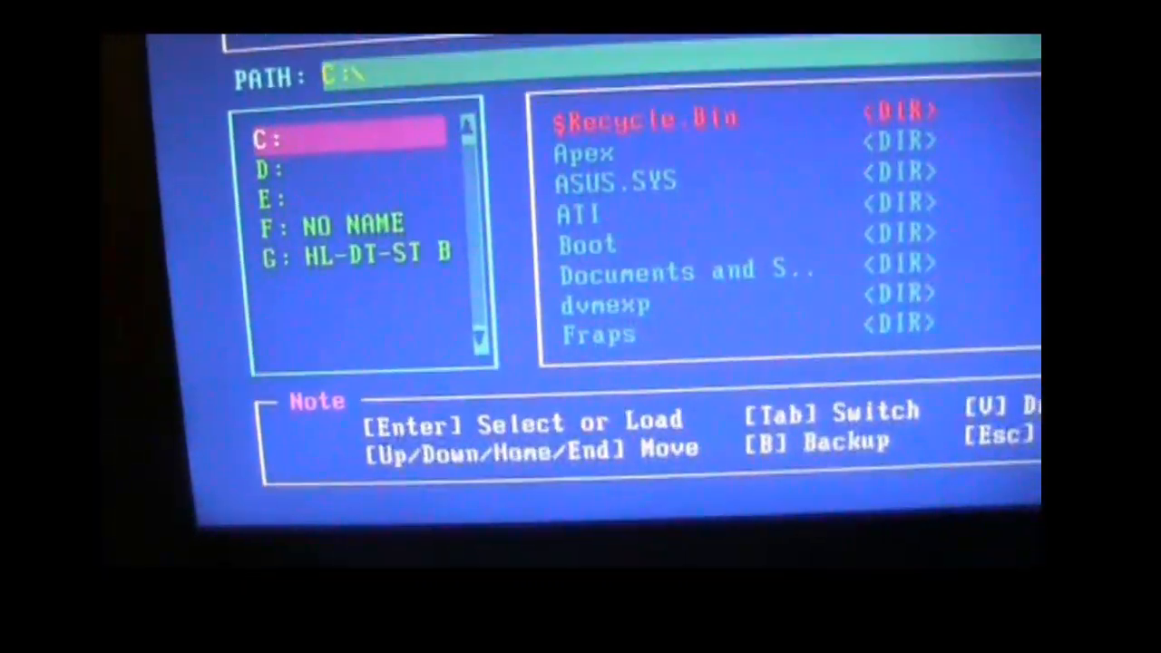
# Move the drive highlight down from C: through D: to the F: NO NAME drive.
pyautogui.press('Down')
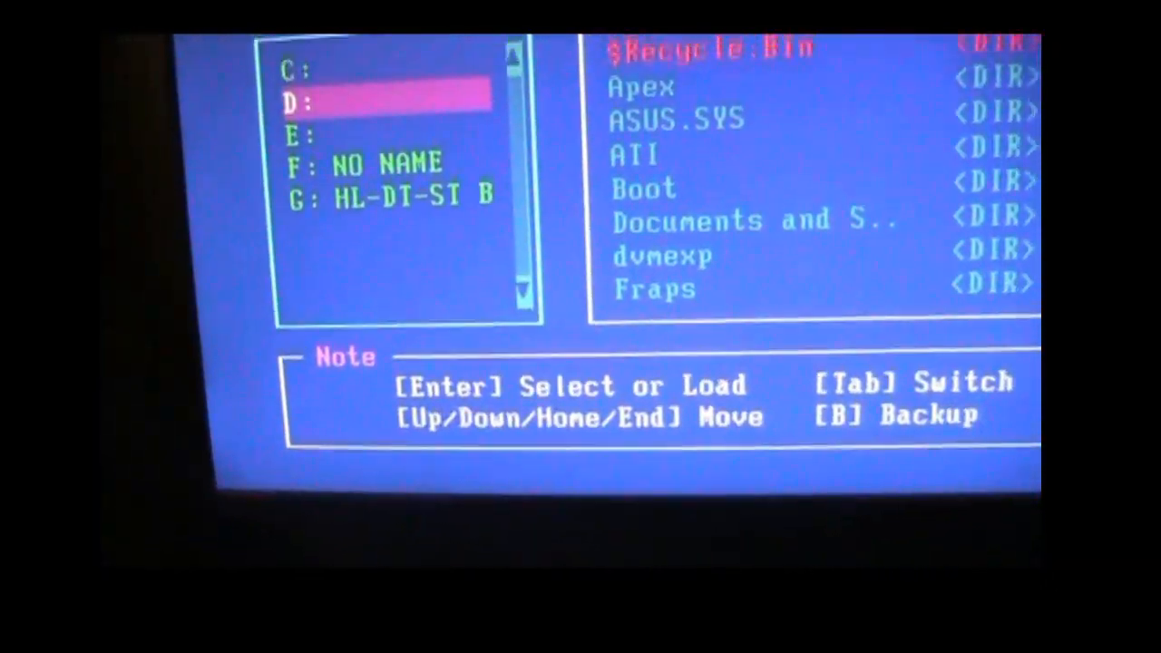
pyautogui.press('Down')
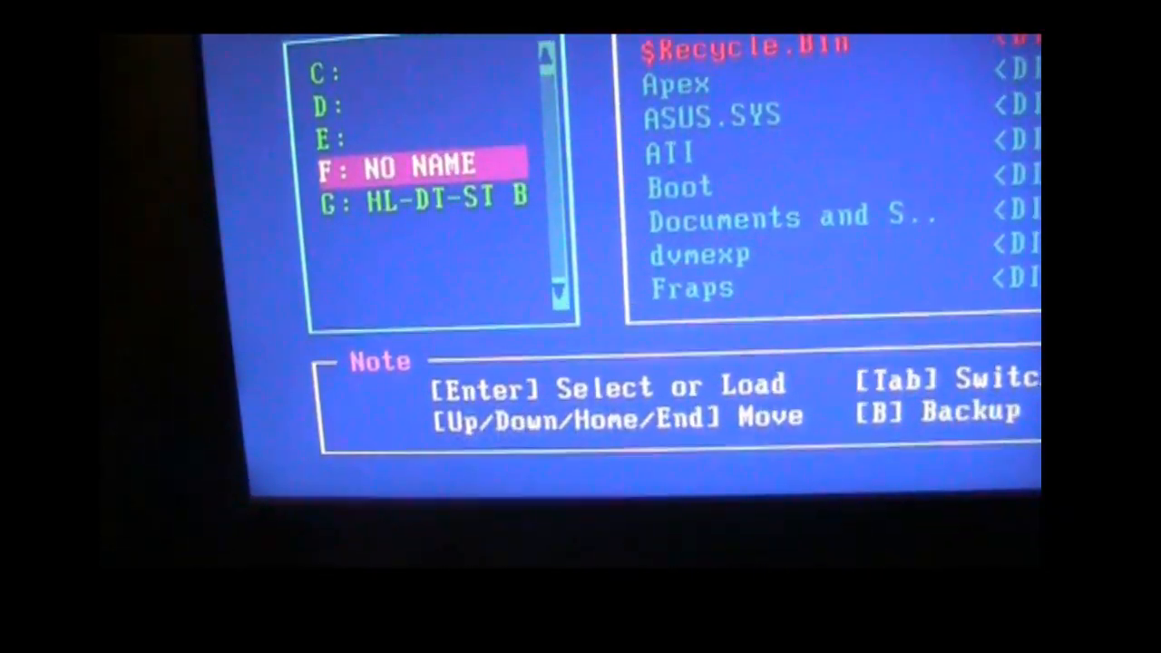